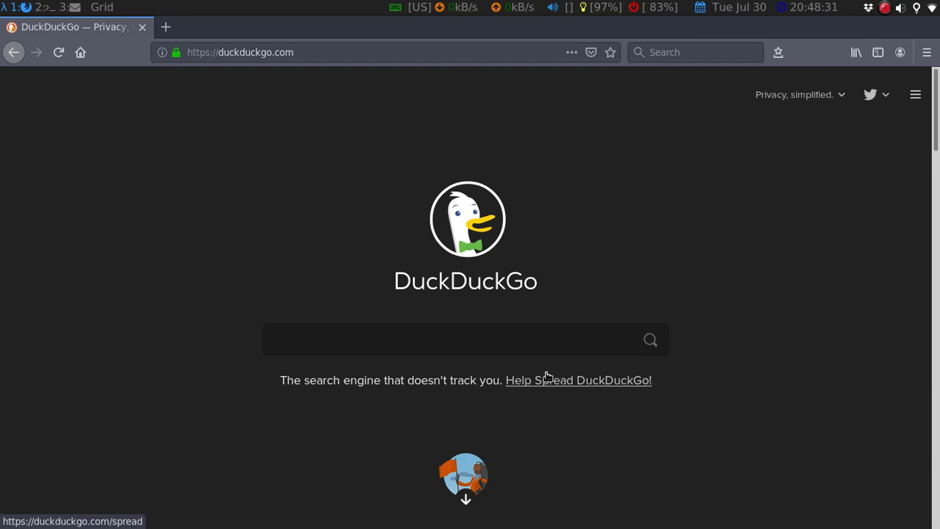
mouse_move(547, 370)
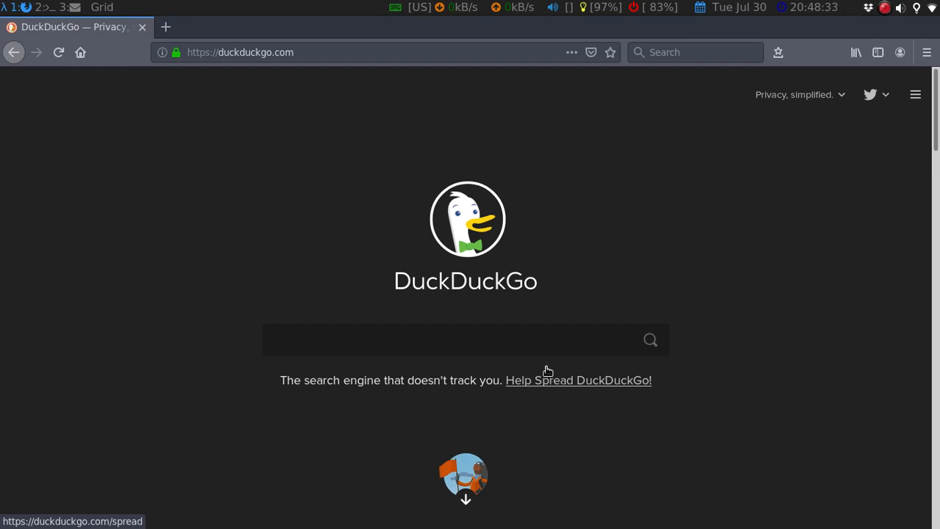
mouse_move(340, 353)
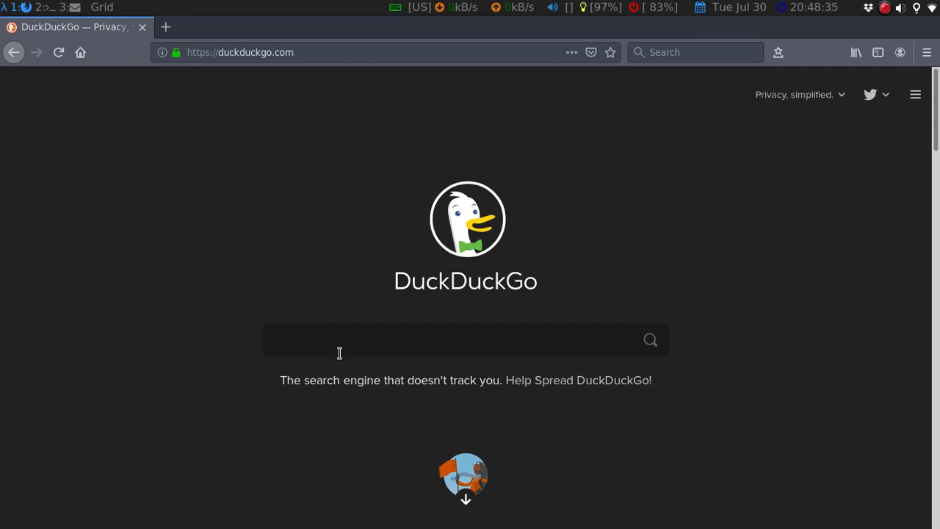
Search DuckDuckGo for 'pi hole admin page' and pick the 'pi-hole' suggestion
type("pi")
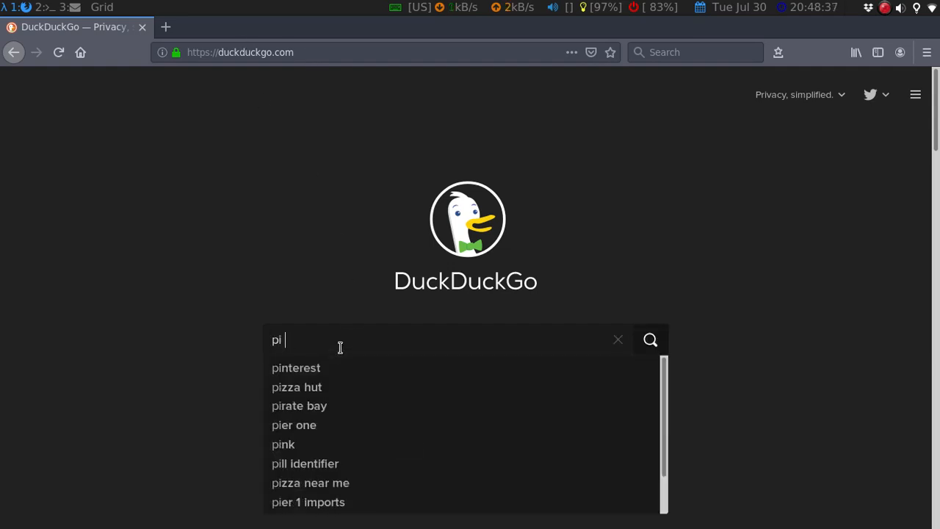
type("hole admin page")
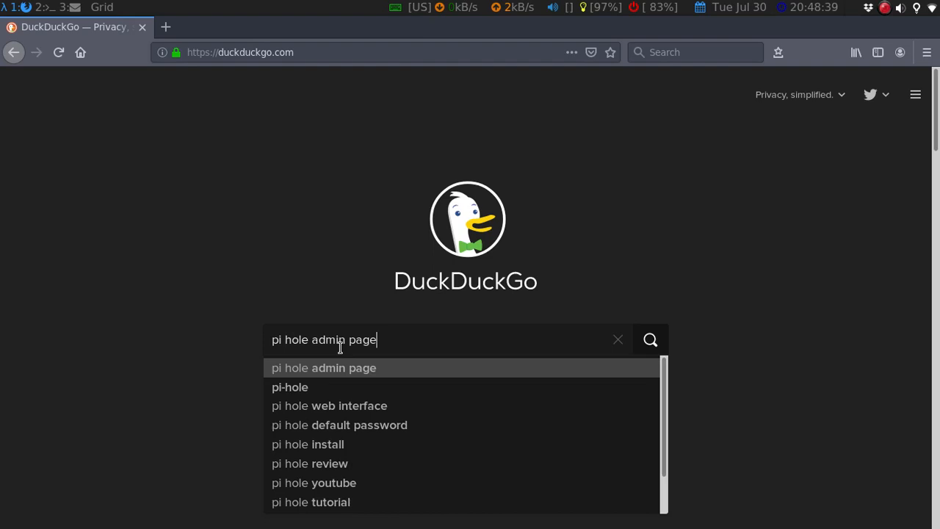
left_click(289, 388)
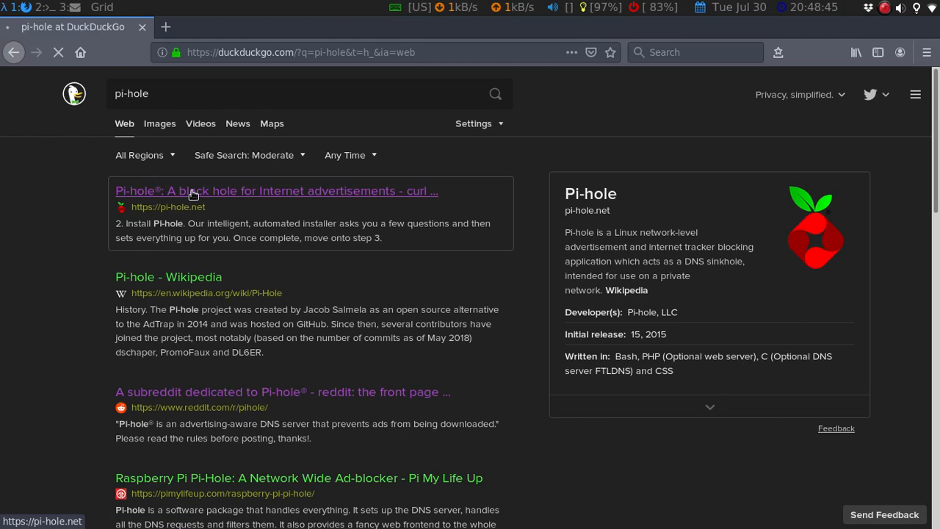
Go to pi-hole.net from the results and scroll through its numbered install steps
left_click(277, 191)
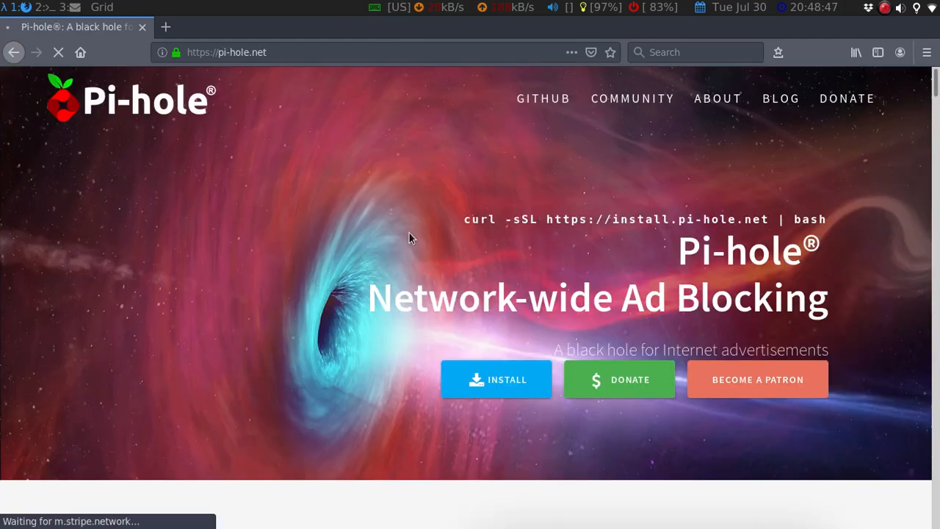
mouse_move(688, 318)
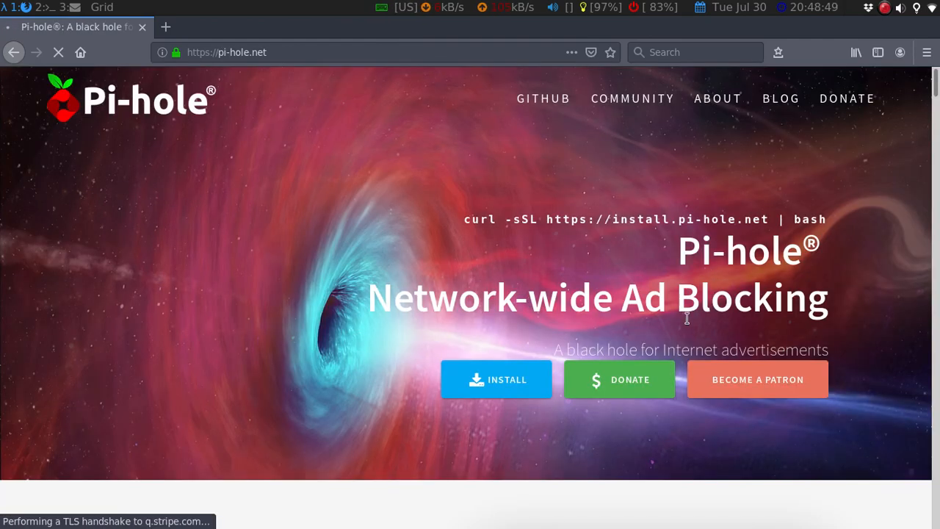
mouse_move(267, 270)
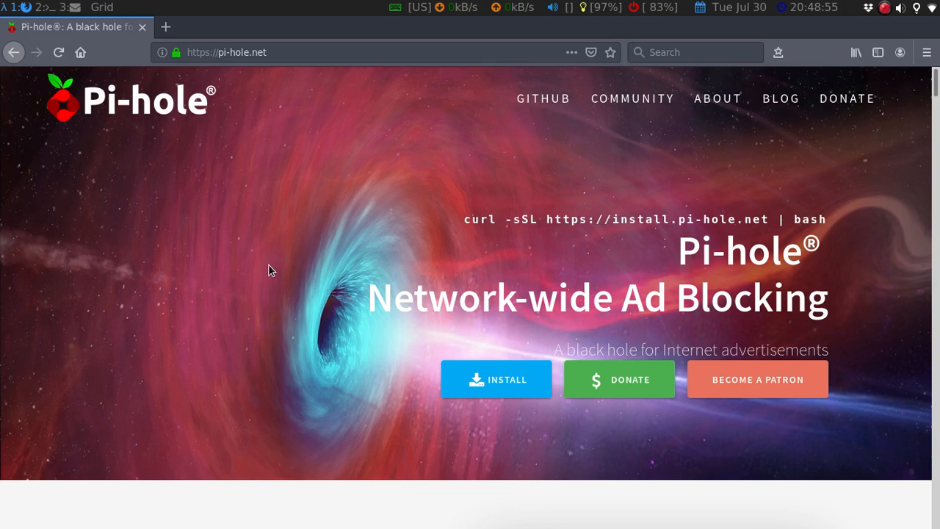
scroll("down", 3)
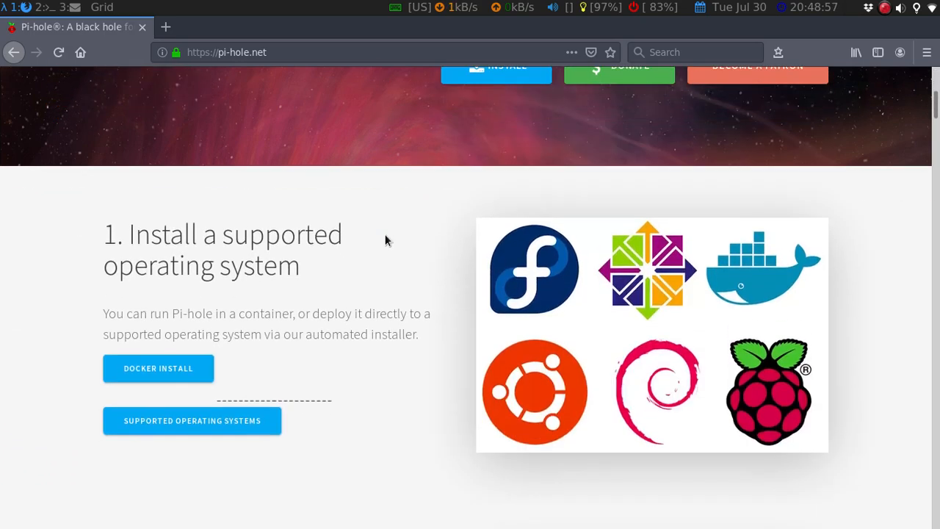
mouse_move(329, 266)
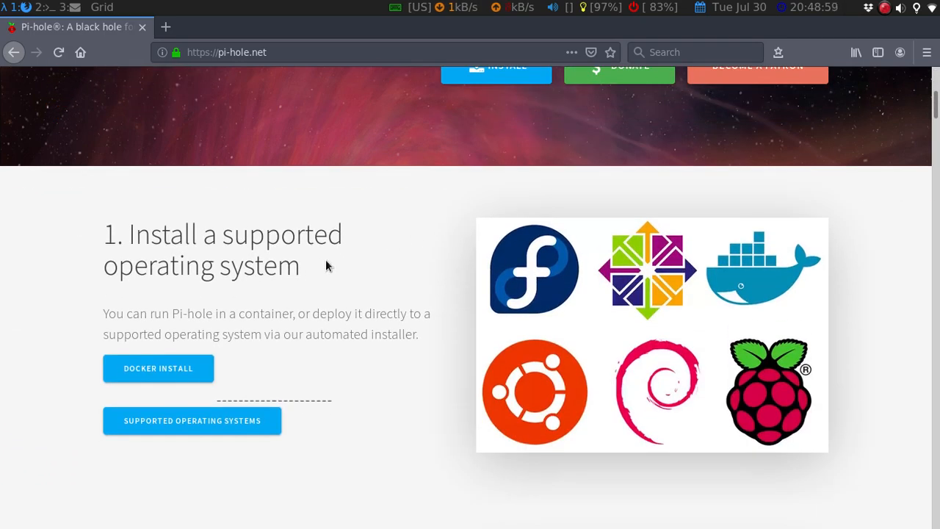
mouse_move(532, 296)
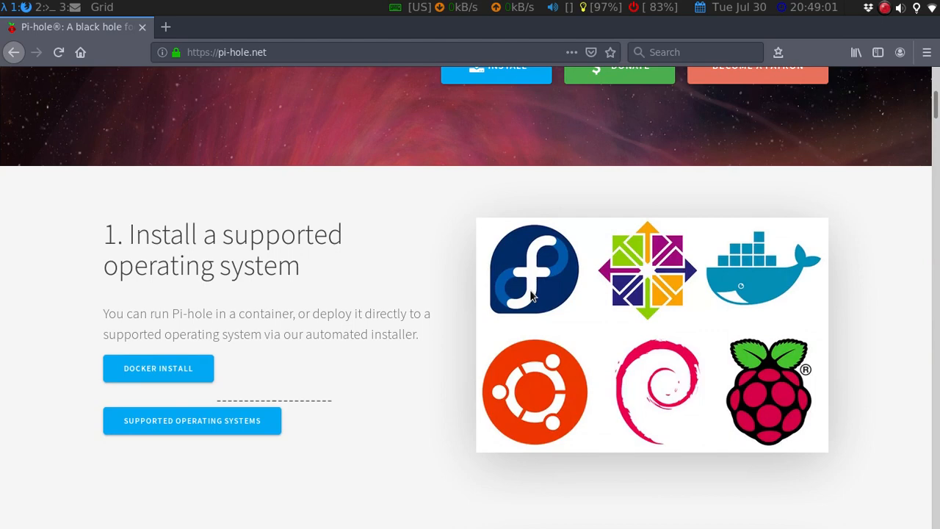
mouse_move(684, 411)
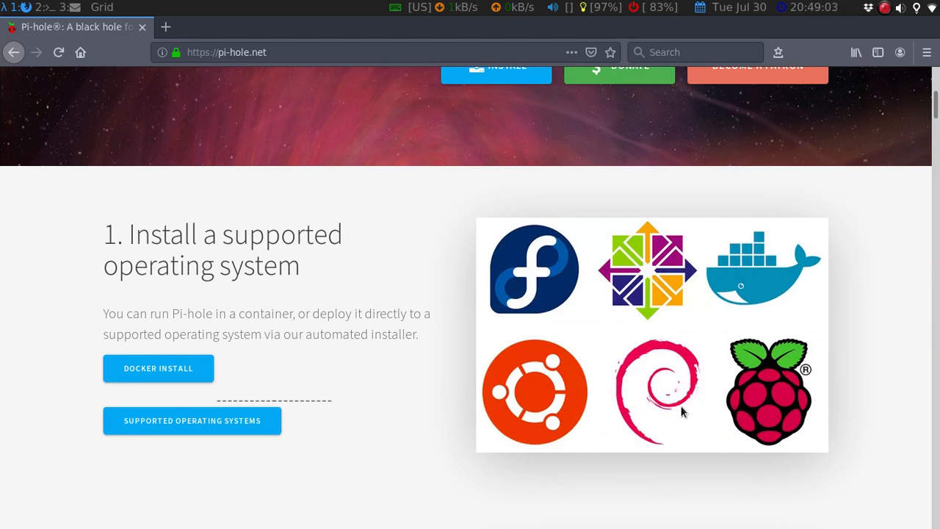
mouse_move(654, 271)
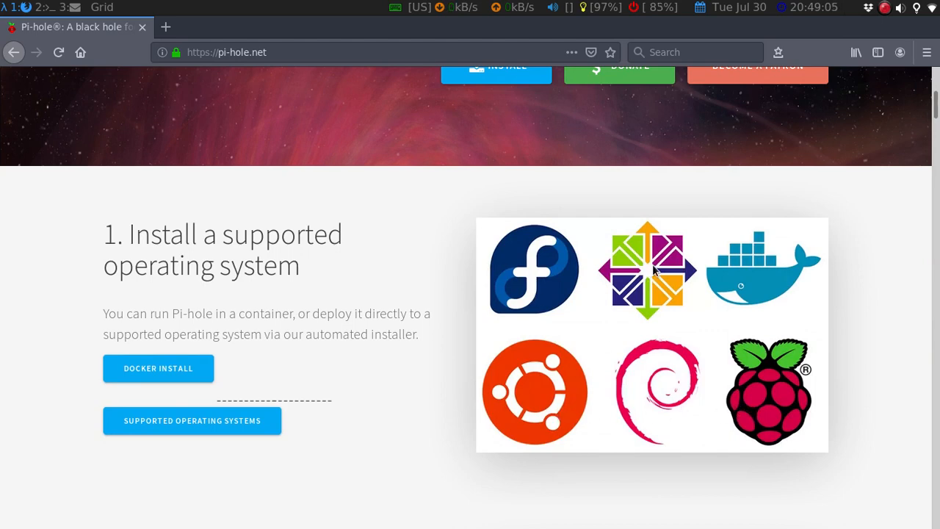
mouse_move(544, 267)
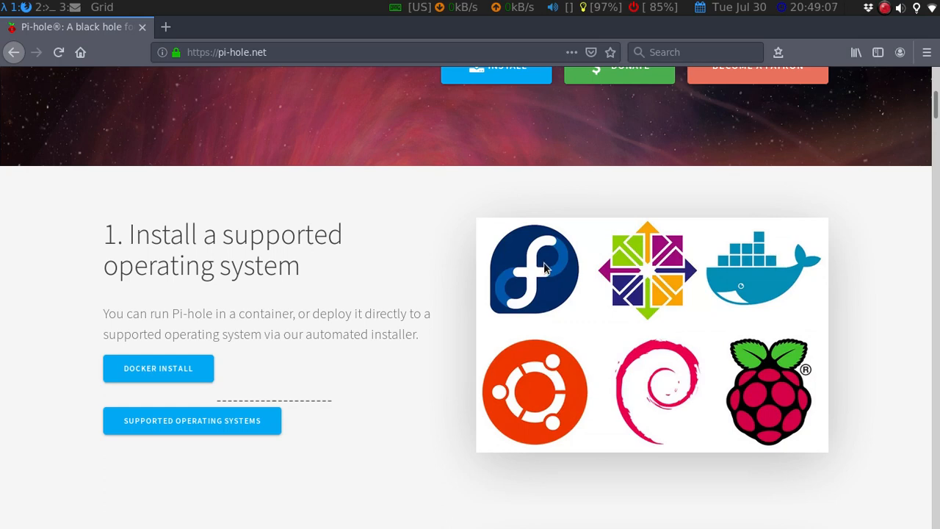
scroll("down", 3)
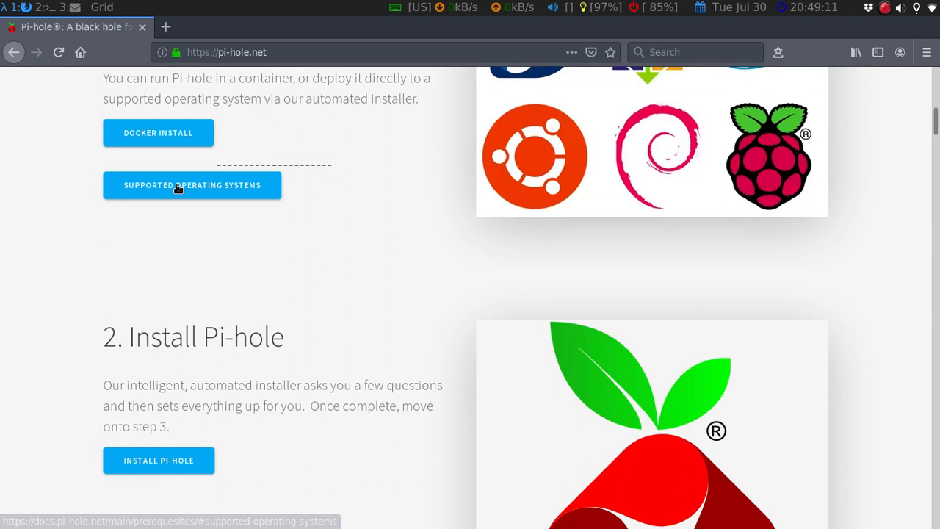
mouse_move(287, 218)
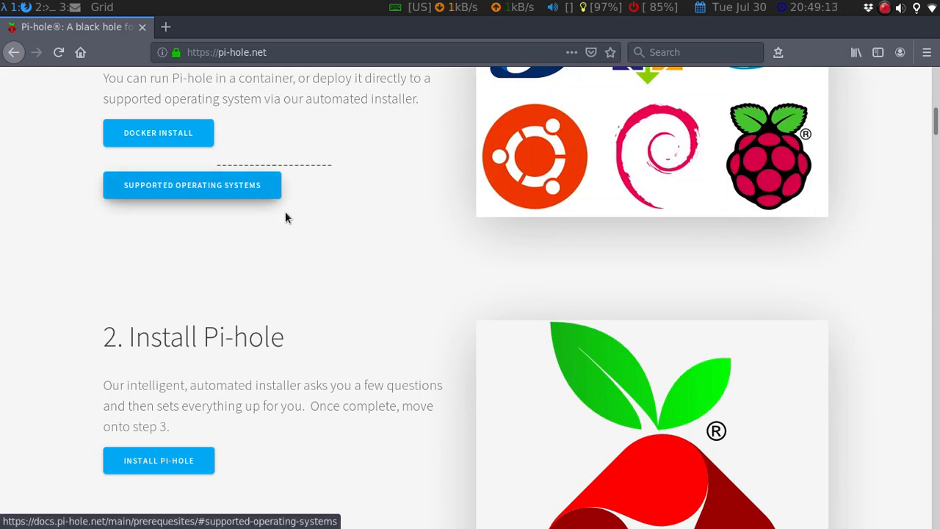
scroll("down", 3)
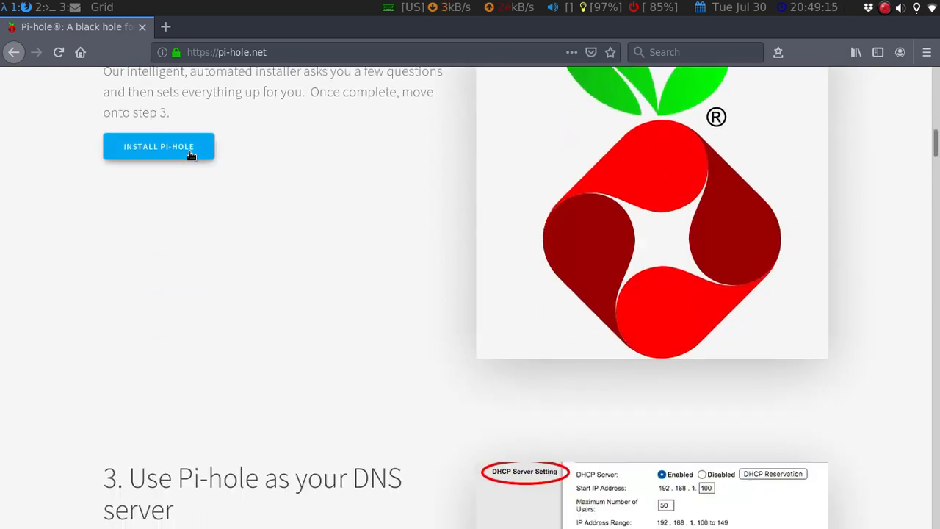
scroll("down", 3)
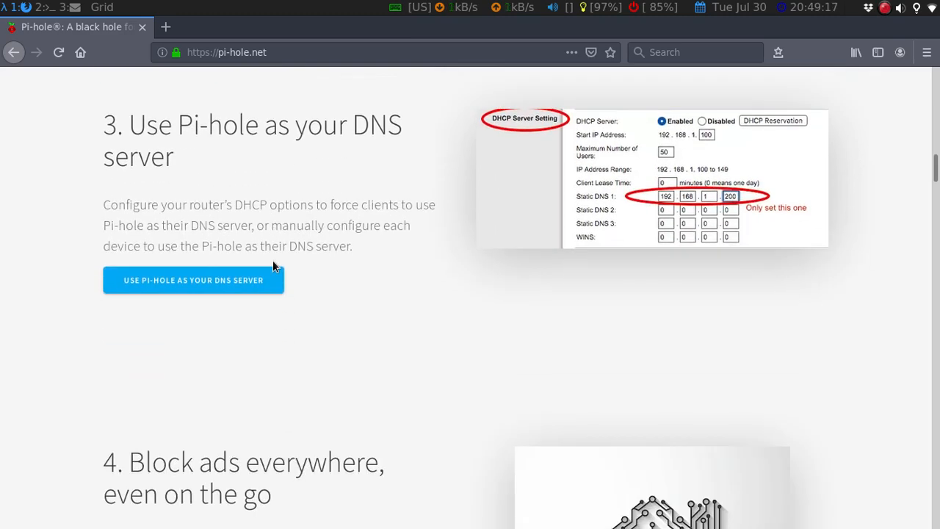
scroll("up", 3)
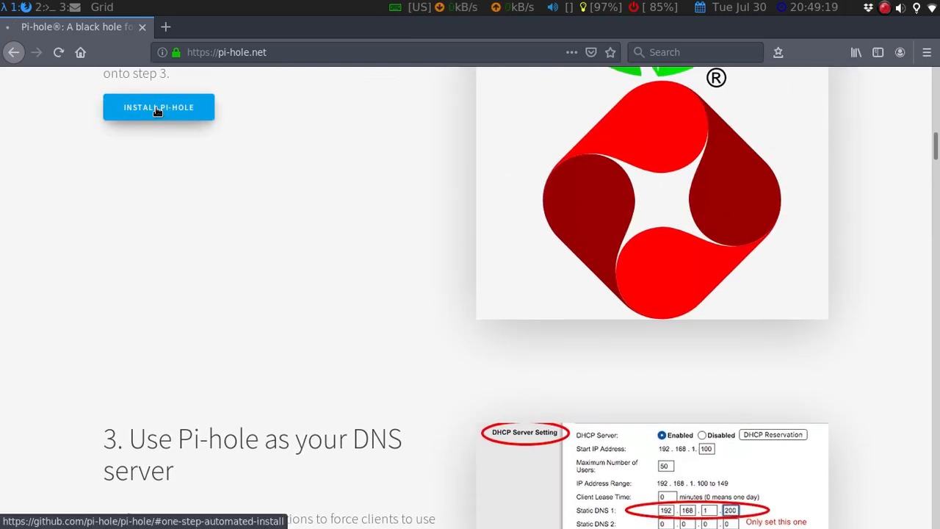
Follow INSTALL PI-HOLE to the GitHub README's one-step automated install section
left_click(159, 107)
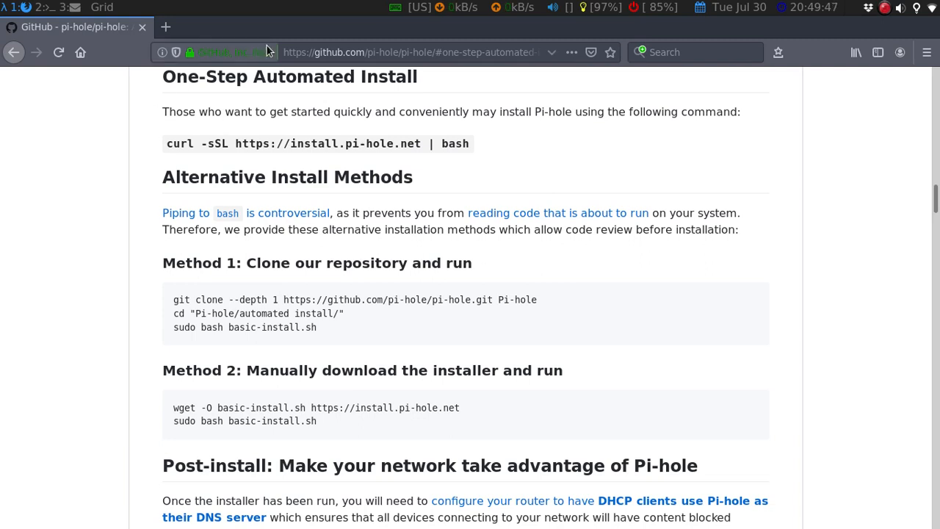
mouse_move(276, 77)
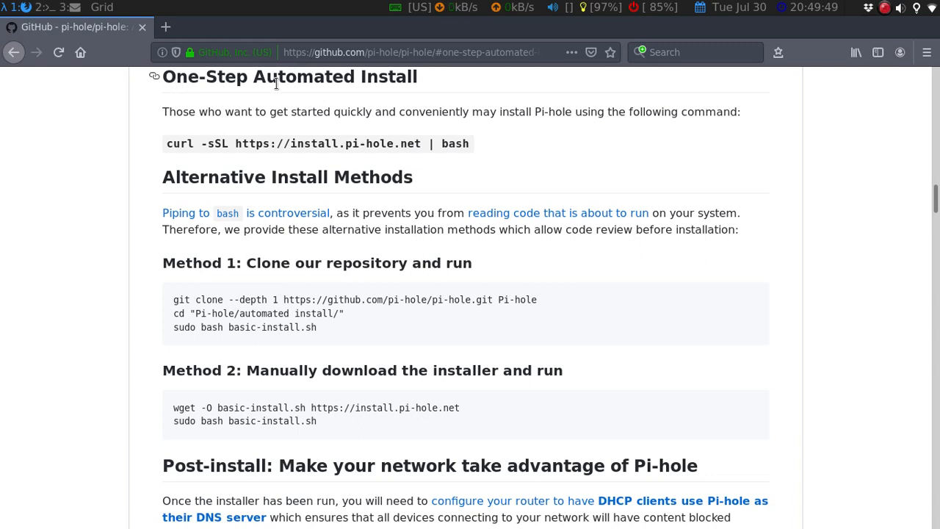
mouse_move(398, 252)
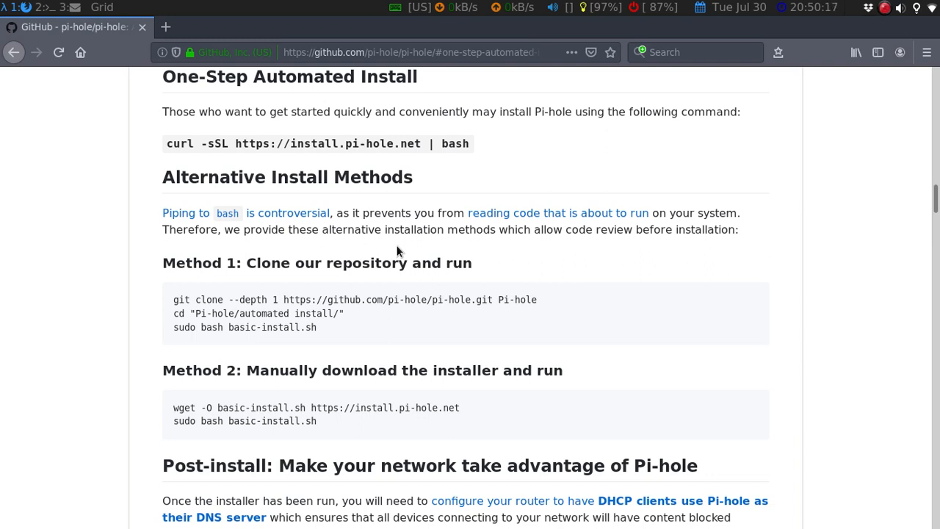
mouse_move(194, 250)
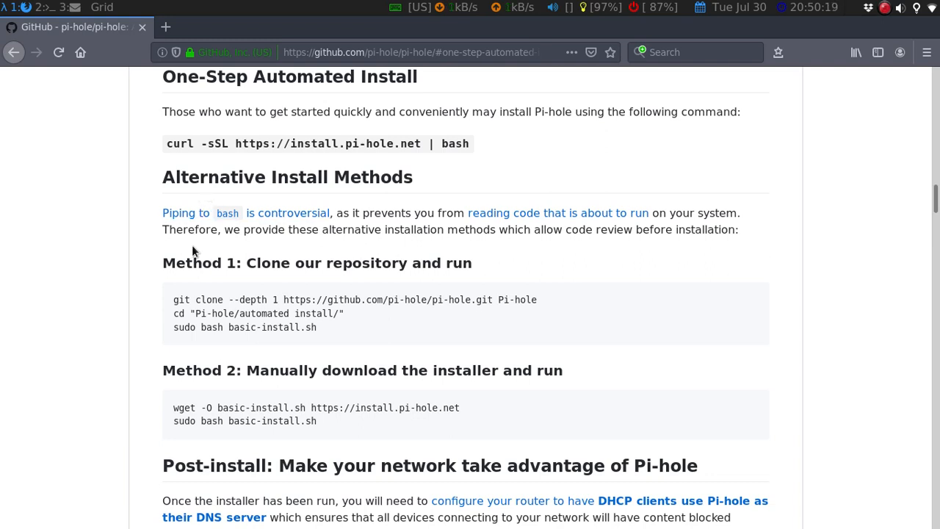
mouse_move(449, 282)
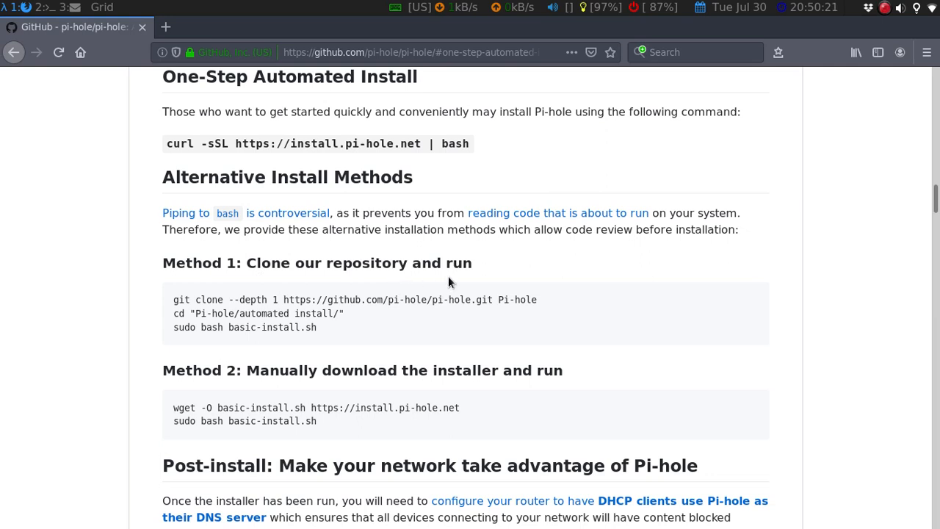
mouse_move(523, 394)
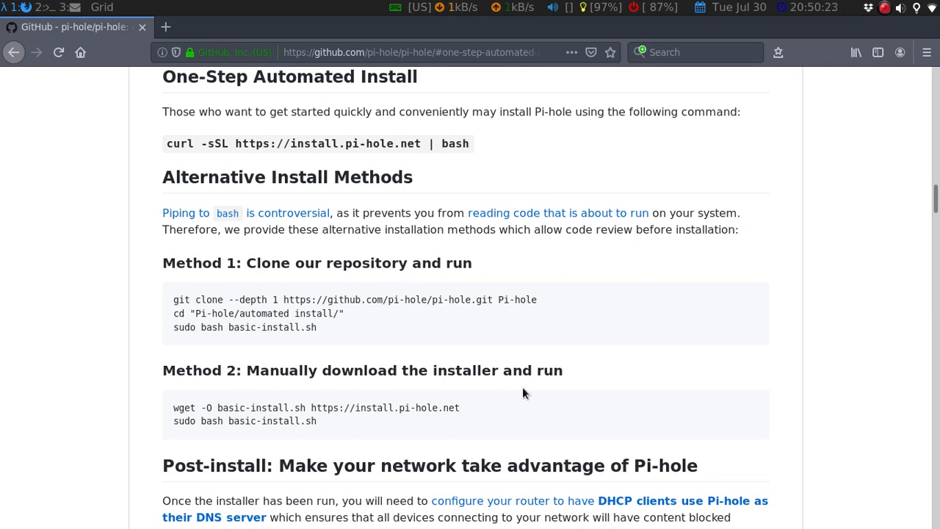
mouse_move(595, 343)
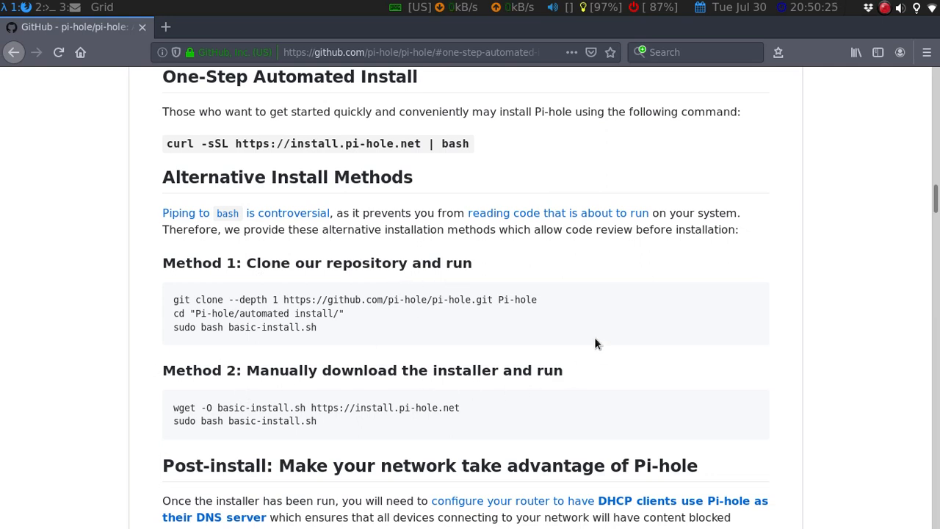
scroll("down", 3)
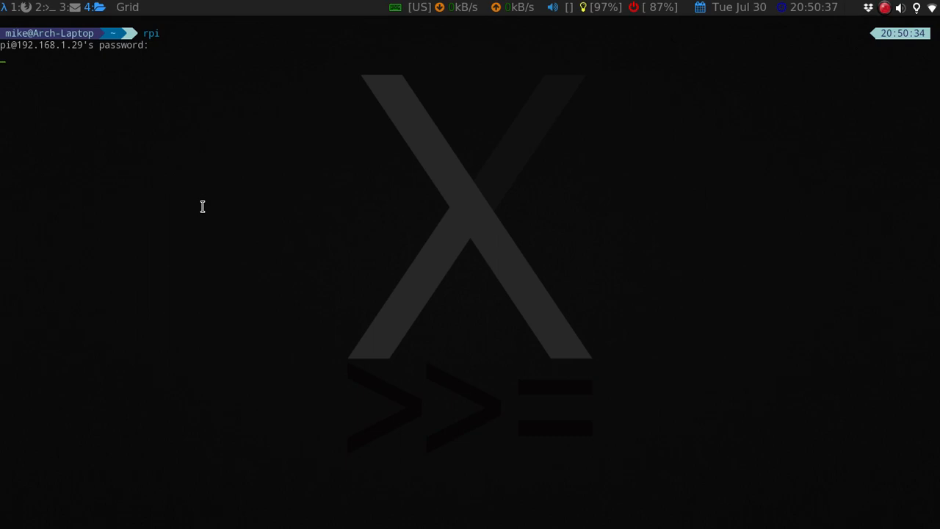
Log into the Raspberry Pi over SSH and start the pihole command
key("Return")
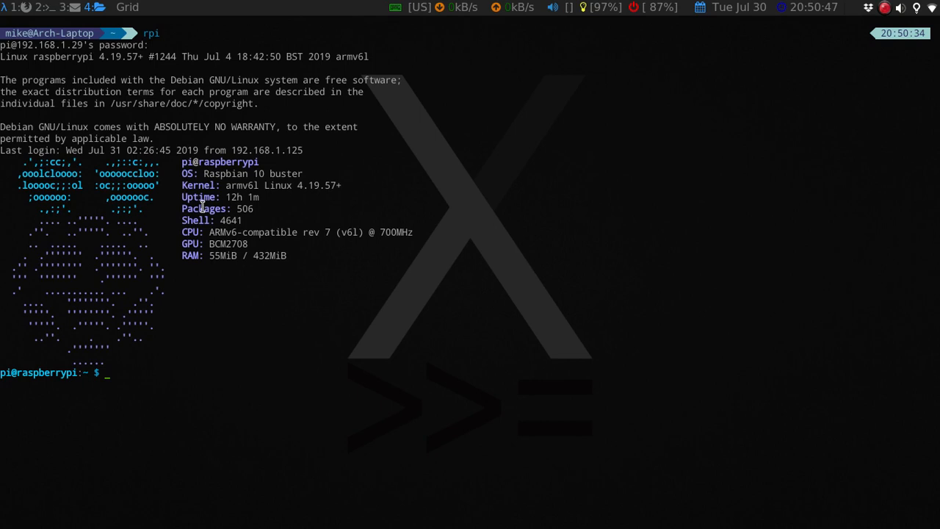
type("pihole")
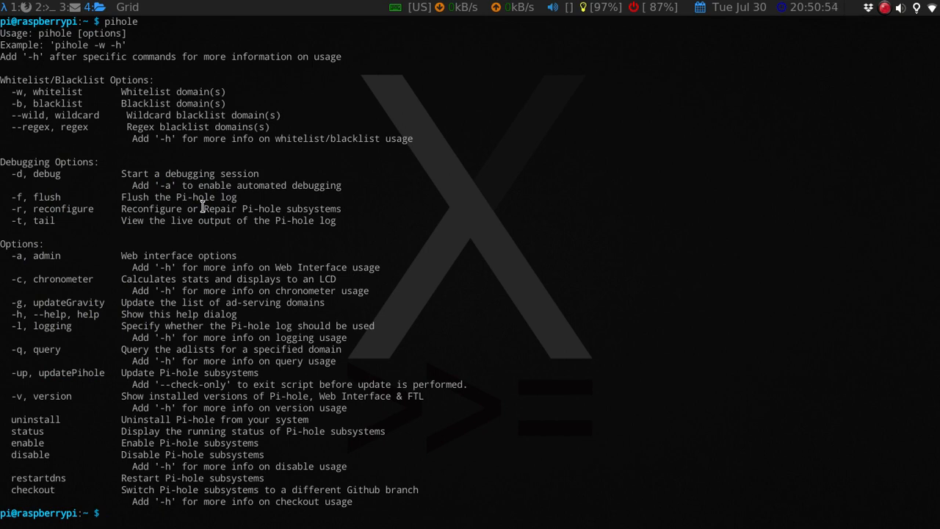
Run 'pihole -up' to check Pi-hole Core, Web Interface and FTL for updates
type("pihole -up")
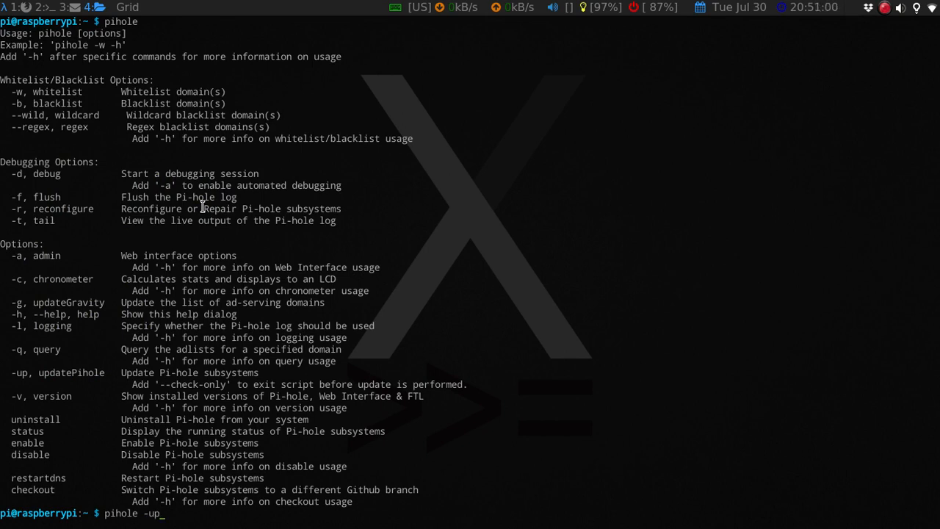
key("Return")
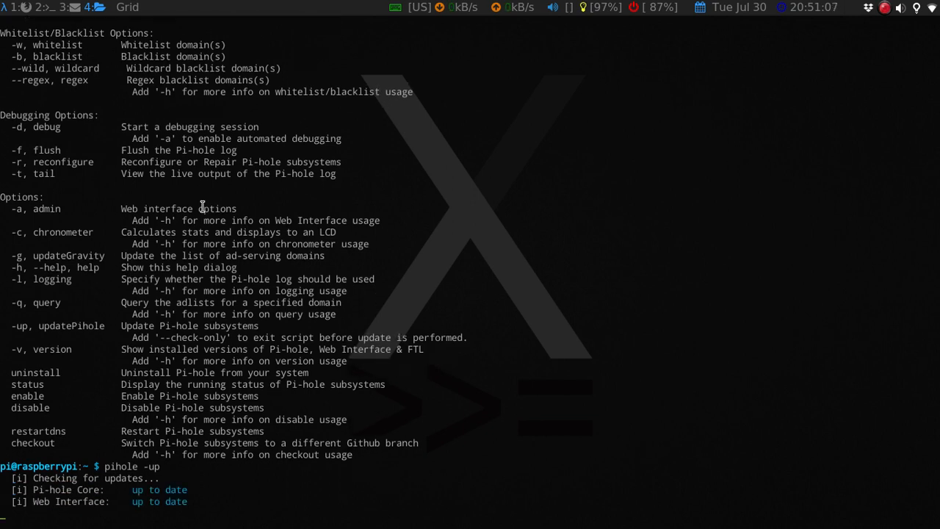
scroll("down", 3)
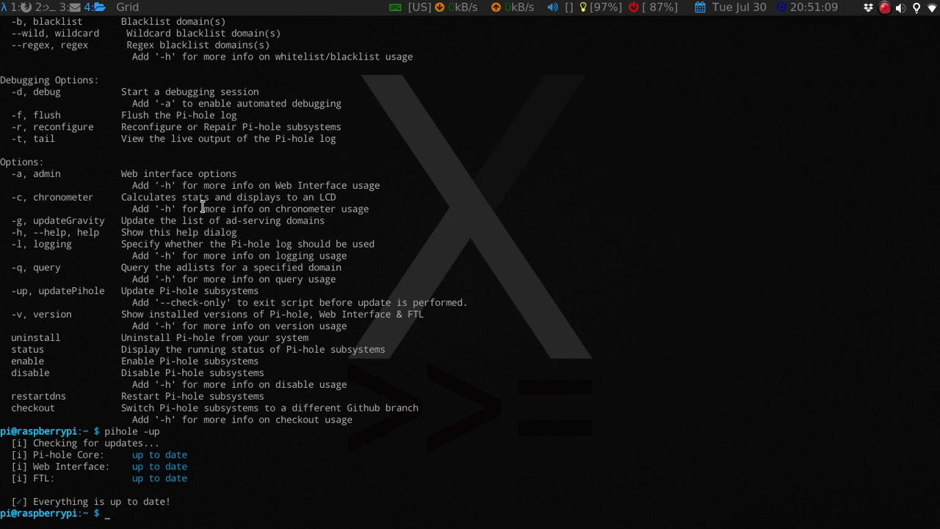
Enter the 'pihole -a admin' command, correcting a mistyped part before running it
type("pihole -")
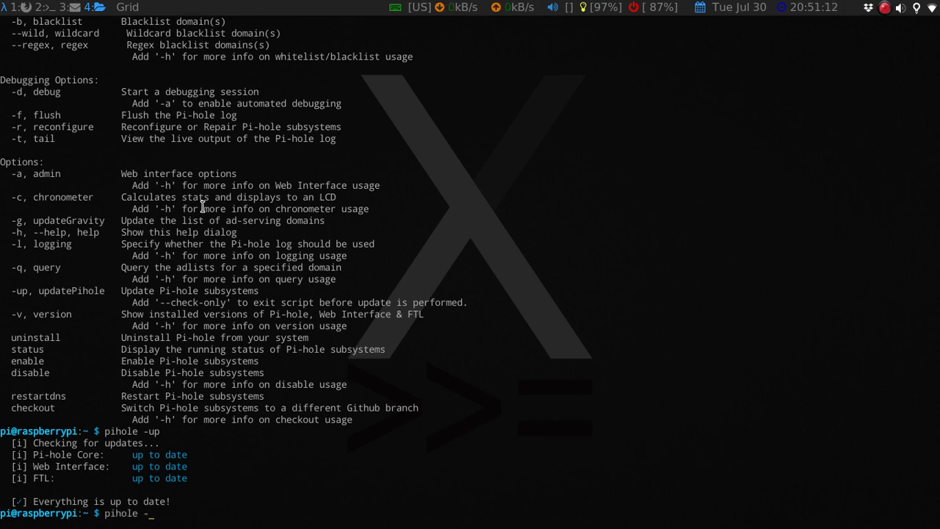
type("admin")
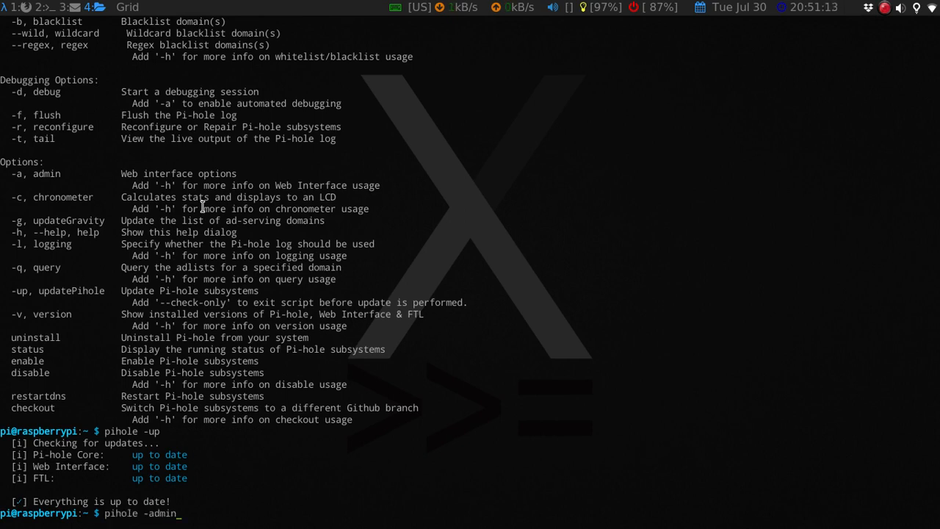
key("BackSpace")
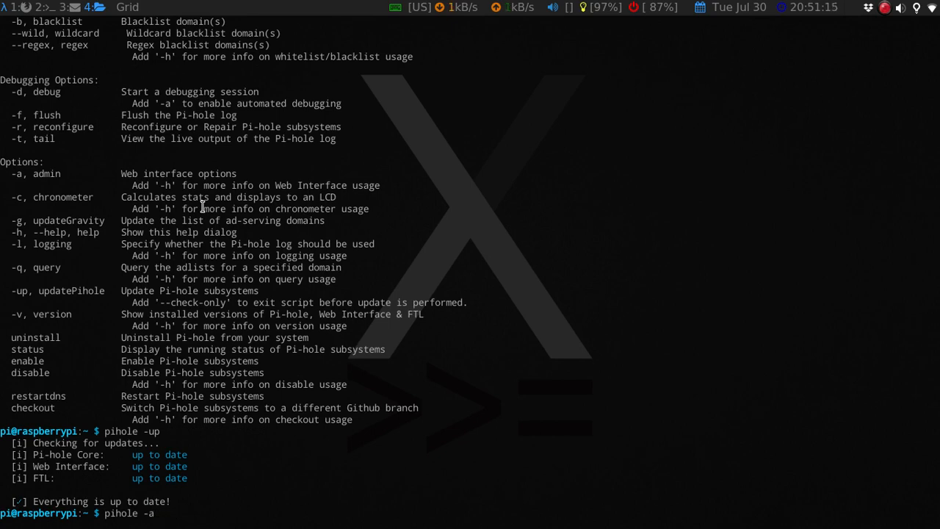
key("Return")
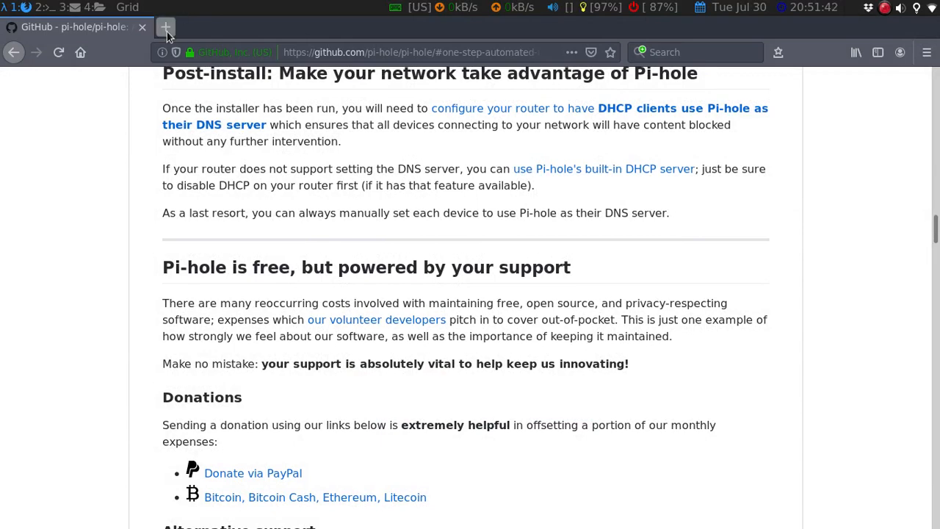
Load 192.168.1.29/admin in a new tab and go to the admin sign-in page
left_click(165, 26)
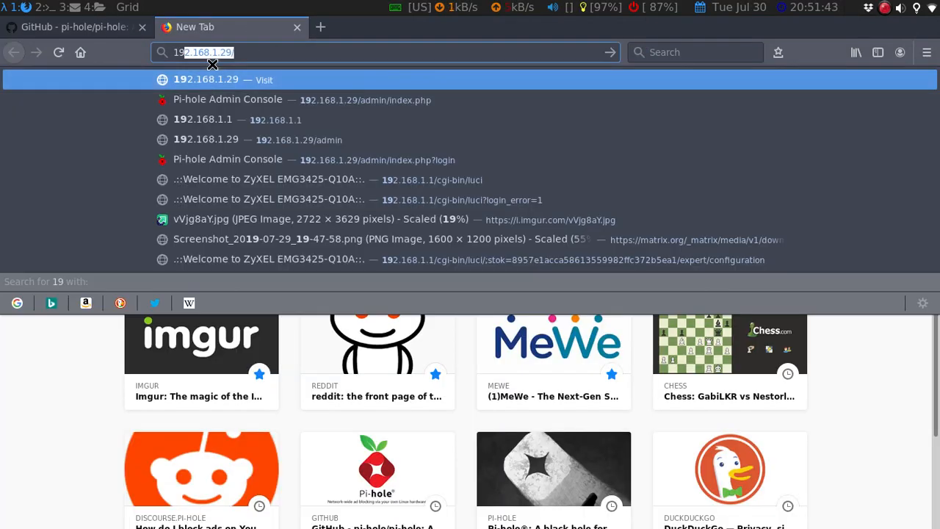
type("192.1681")
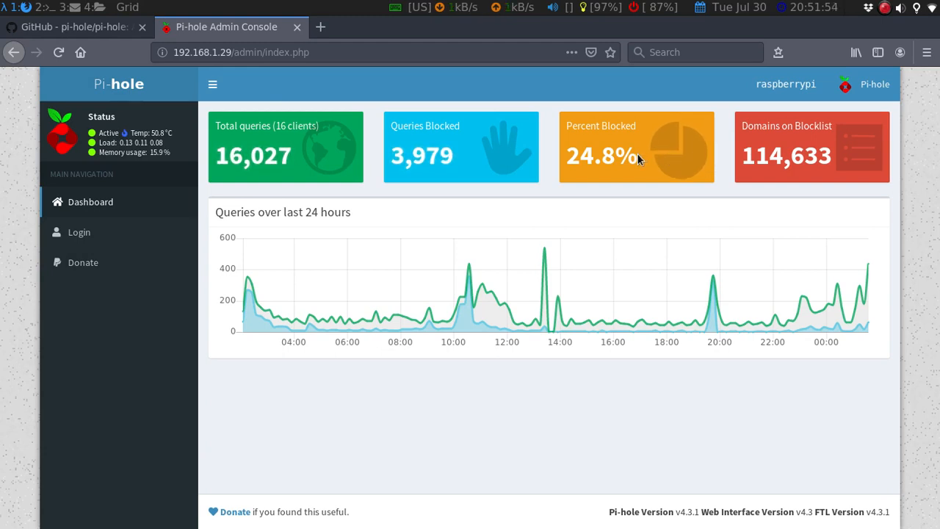
mouse_move(497, 159)
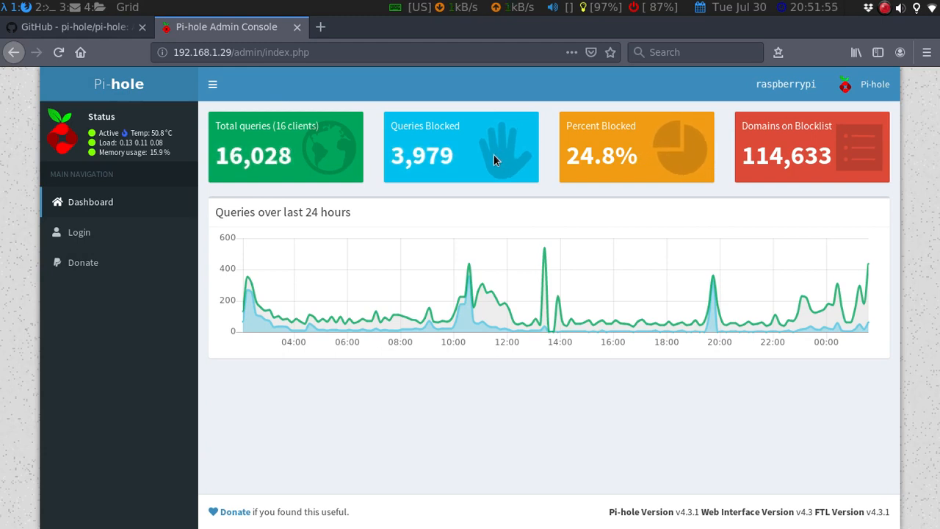
mouse_move(727, 159)
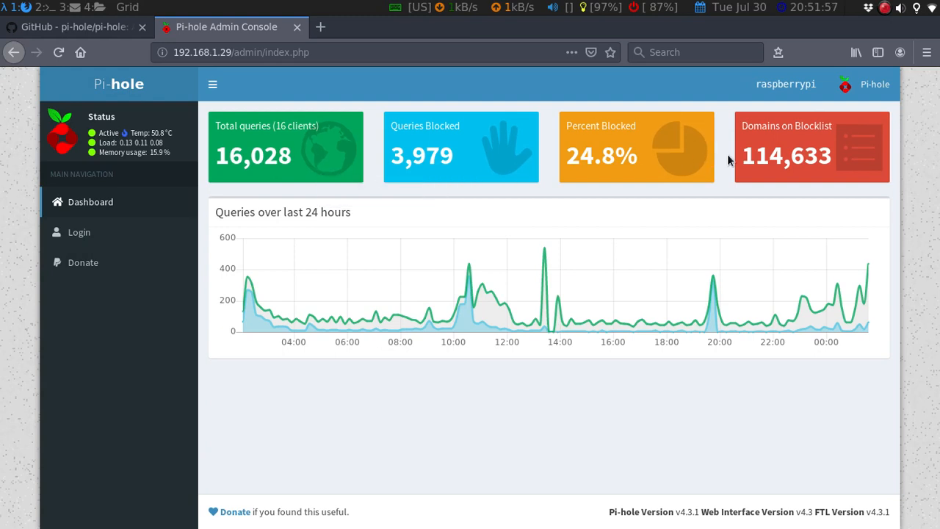
mouse_move(845, 139)
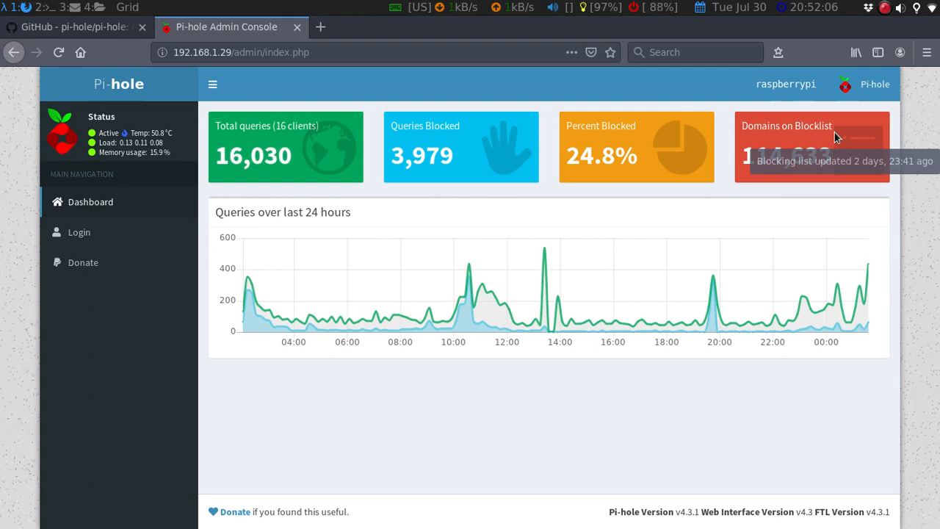
mouse_move(89, 208)
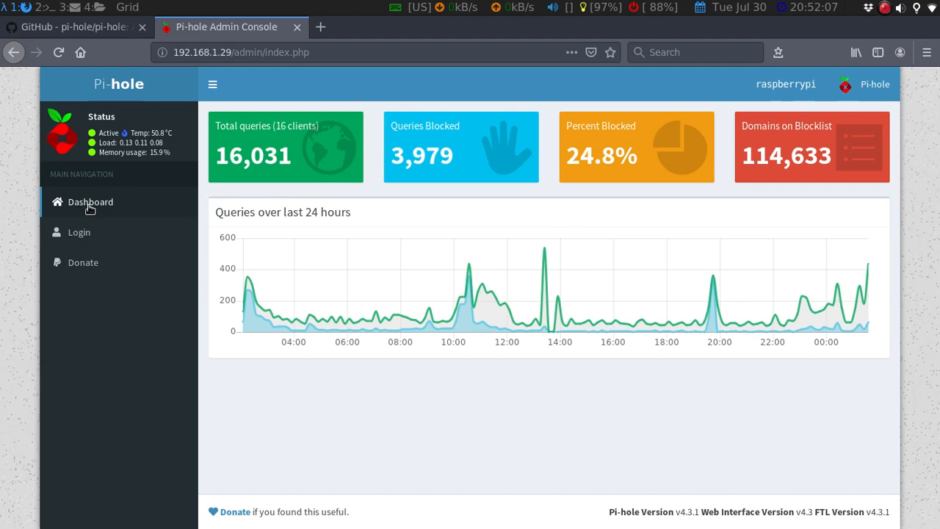
left_click(74, 232)
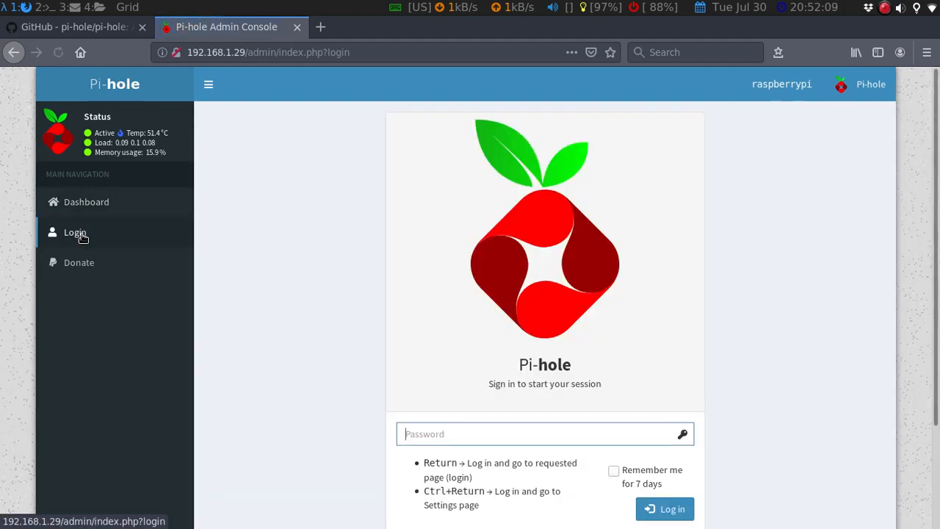
Sign in with the admin password, decline saving it, and scroll the expanded dashboard
type("••••")
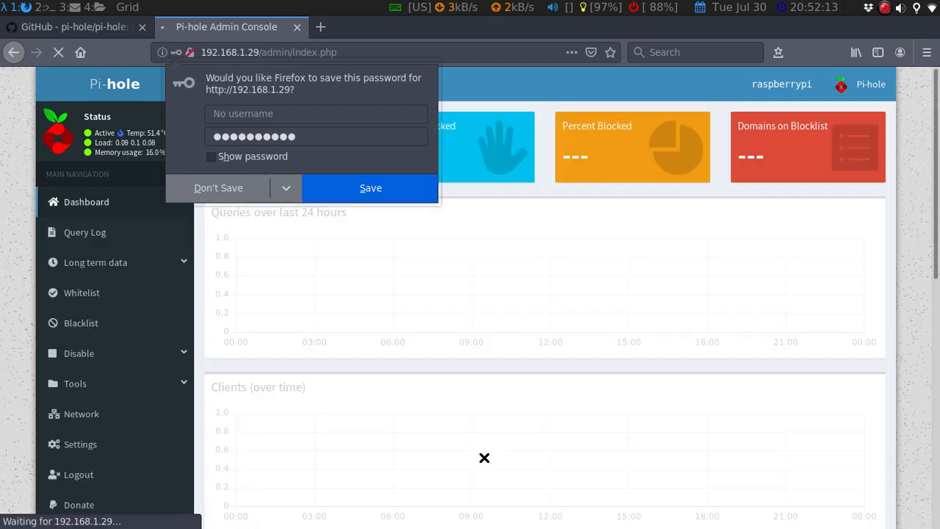
left_click(217, 188)
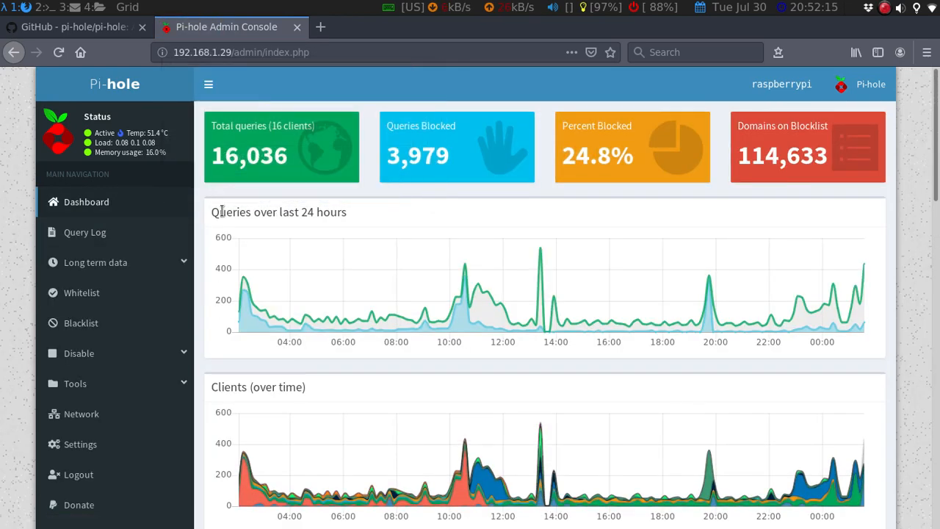
mouse_move(838, 288)
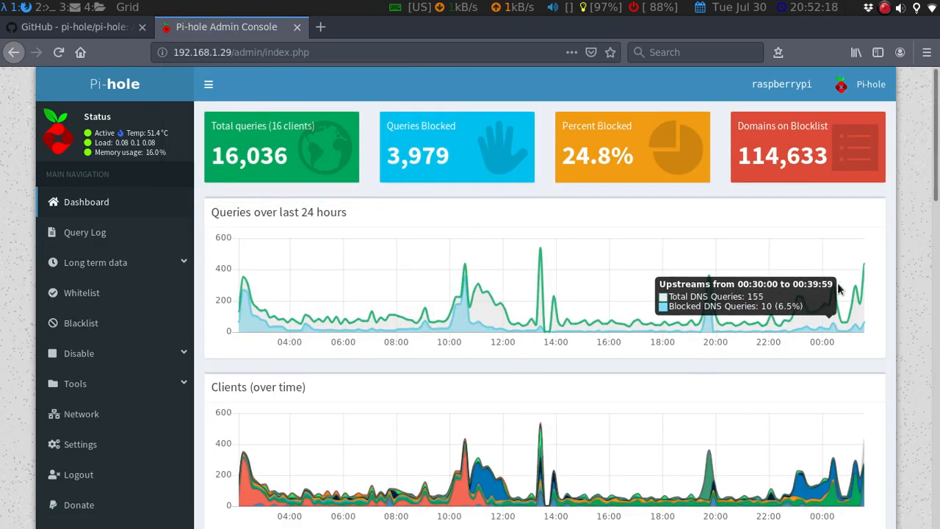
mouse_move(914, 224)
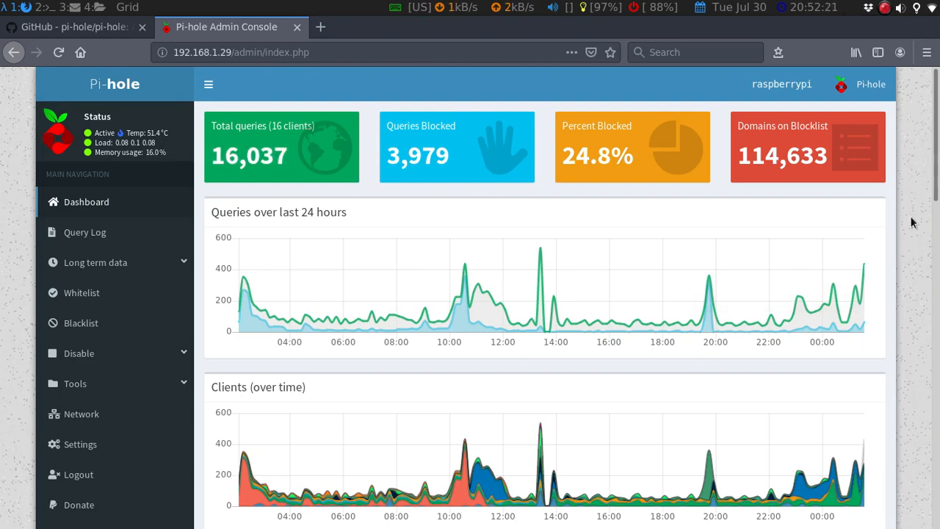
scroll("down", 3)
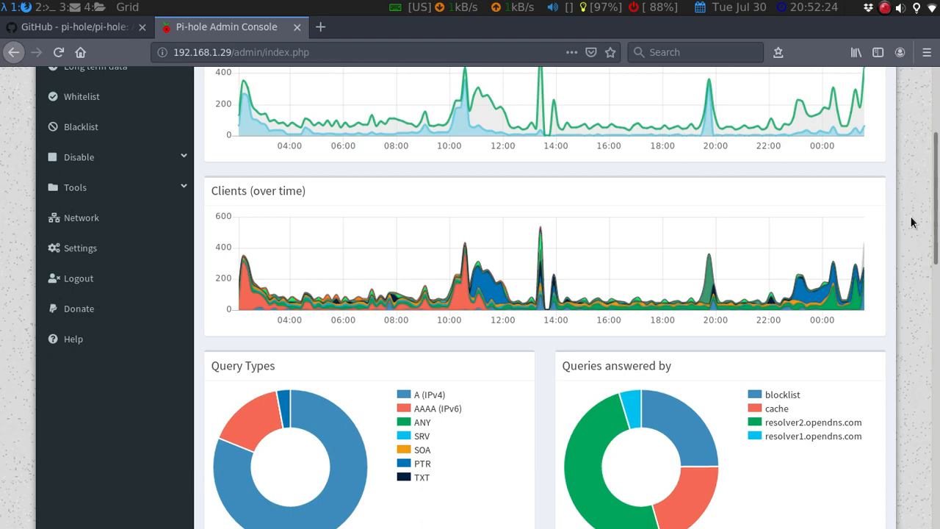
mouse_move(406, 418)
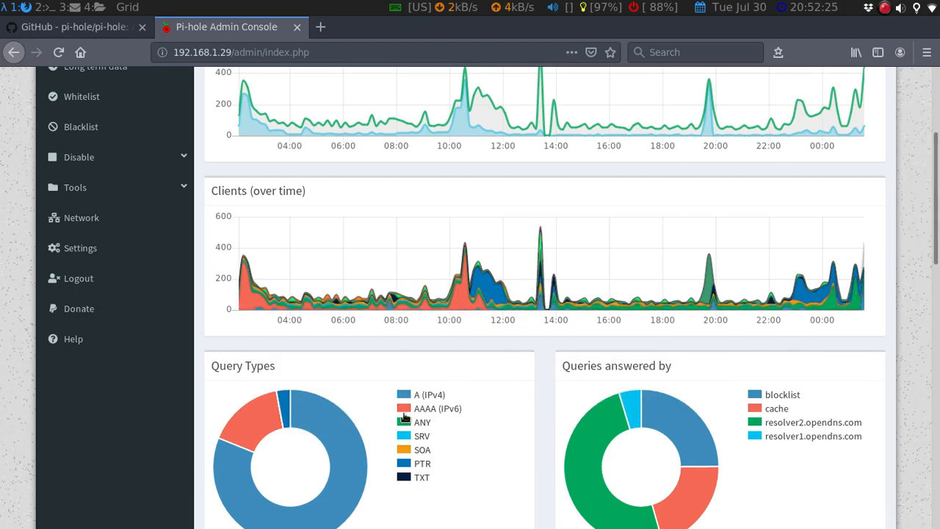
mouse_move(447, 414)
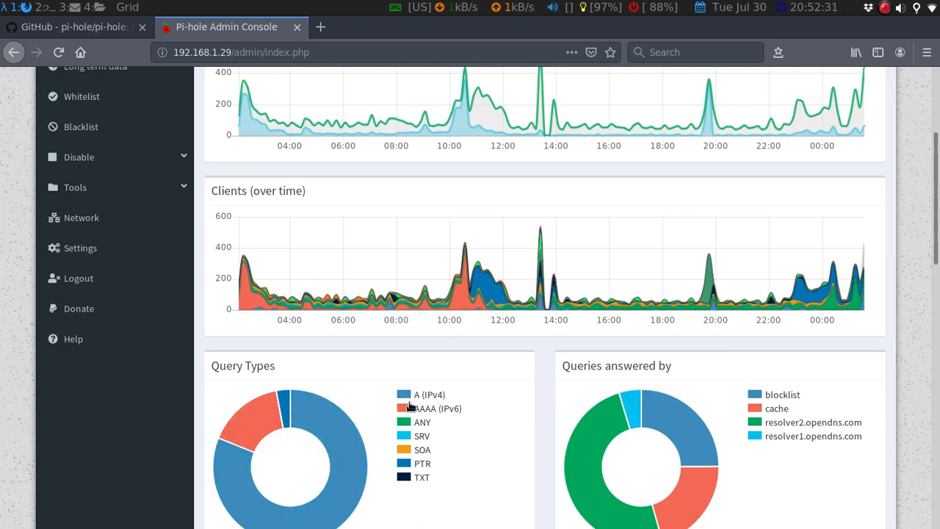
mouse_move(423, 421)
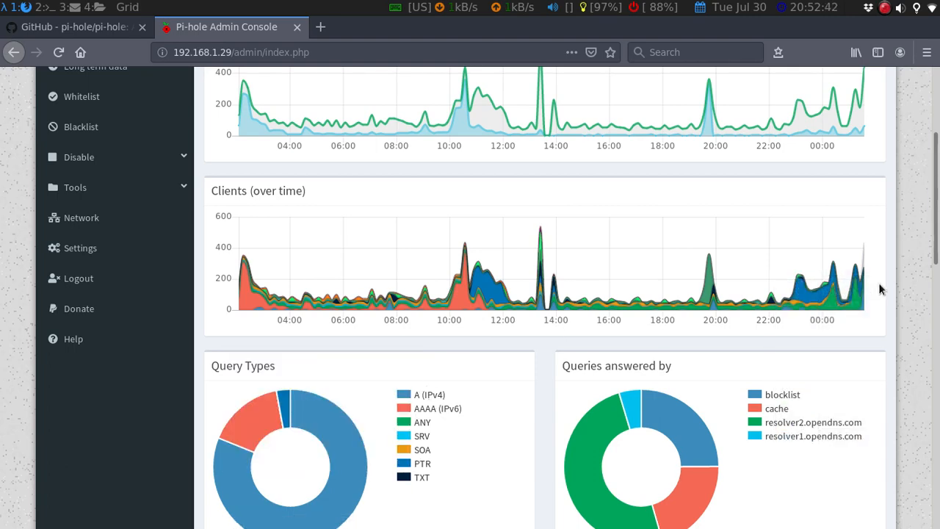
scroll("down", 3)
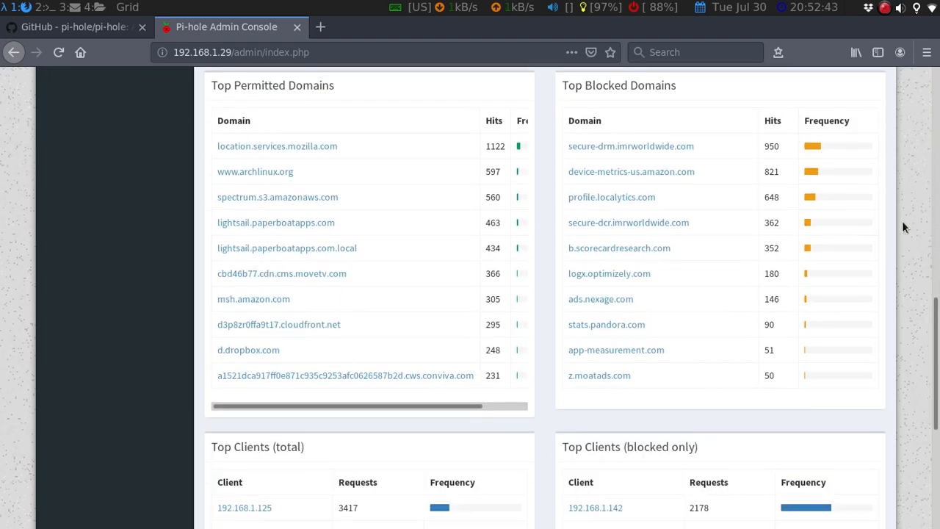
mouse_move(660, 213)
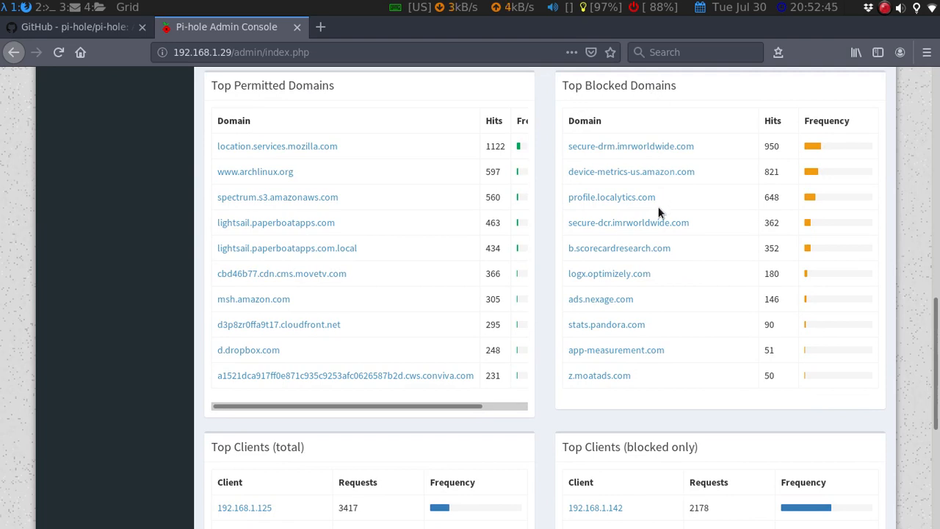
mouse_move(623, 221)
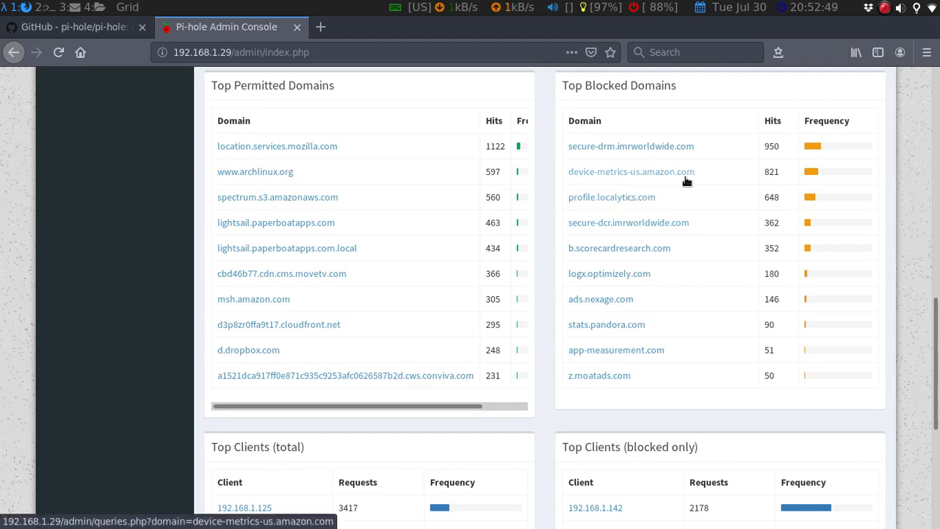
mouse_move(614, 314)
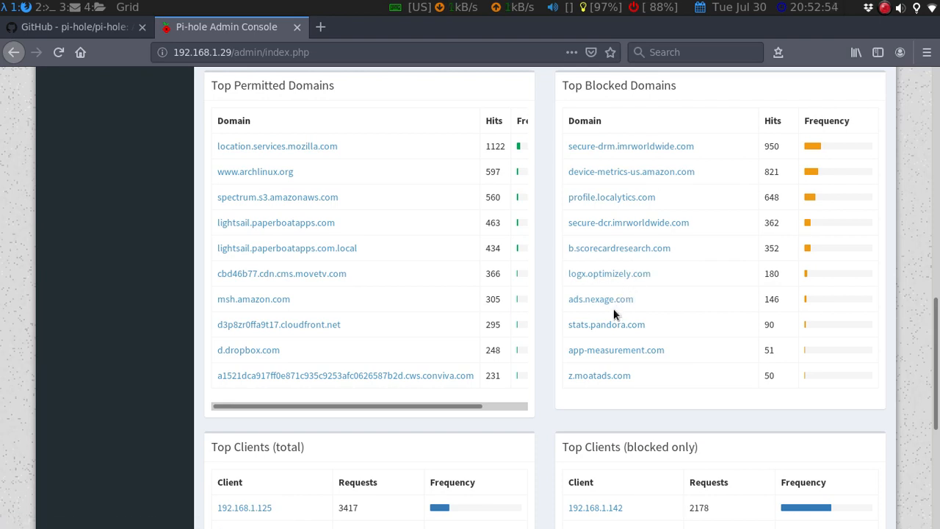
mouse_move(614, 395)
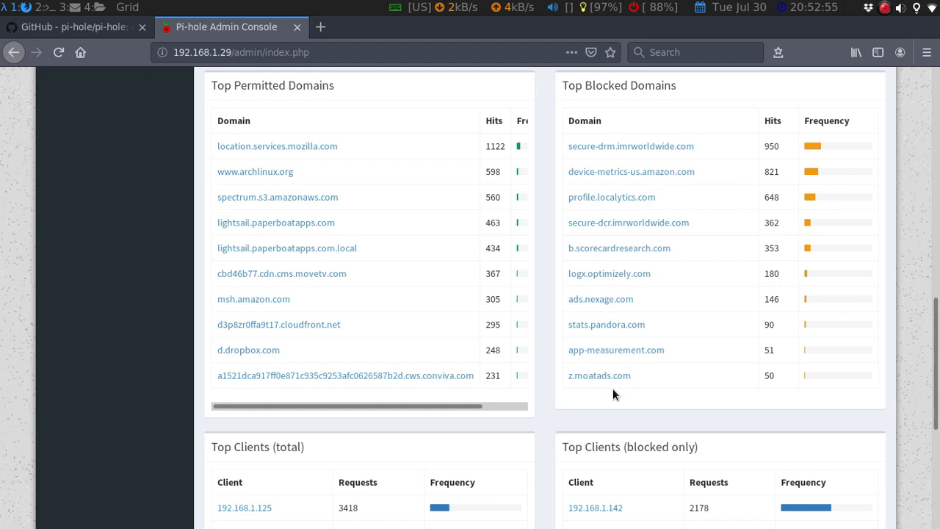
mouse_move(627, 285)
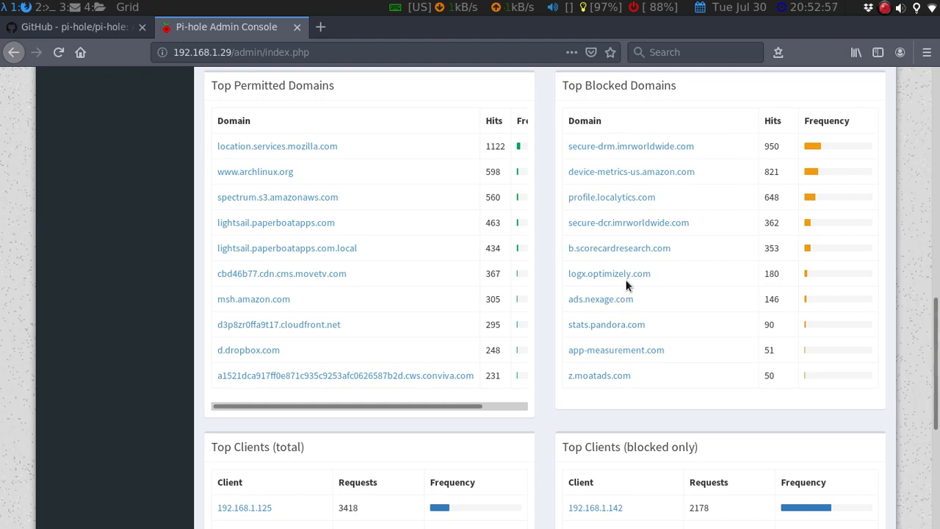
mouse_move(171, 304)
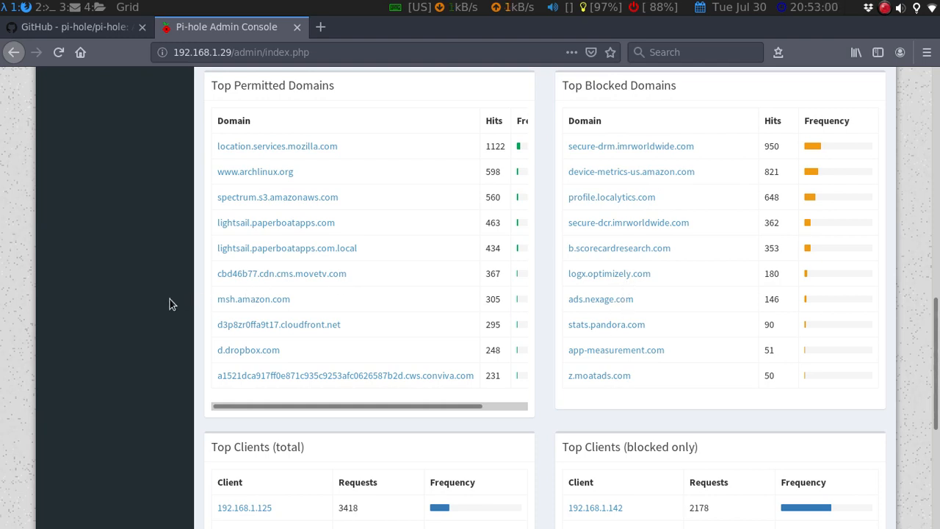
mouse_move(288, 266)
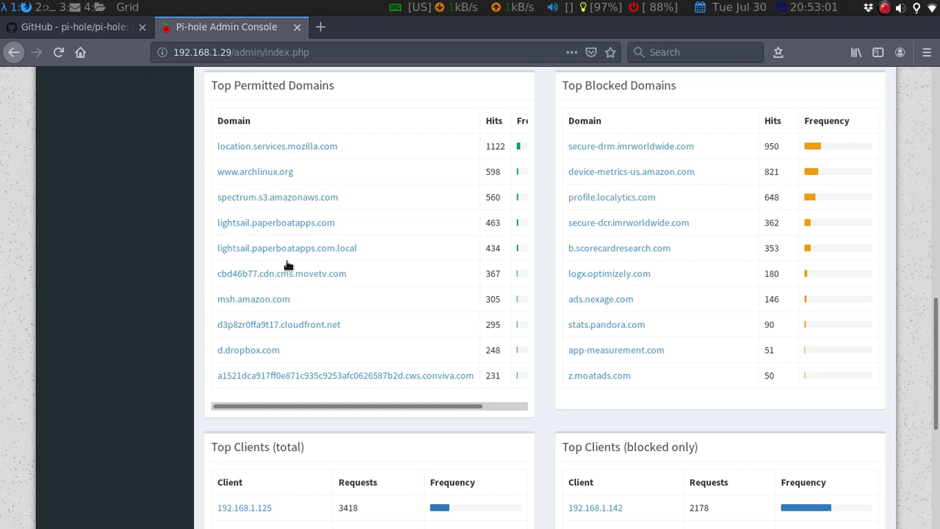
mouse_move(248, 349)
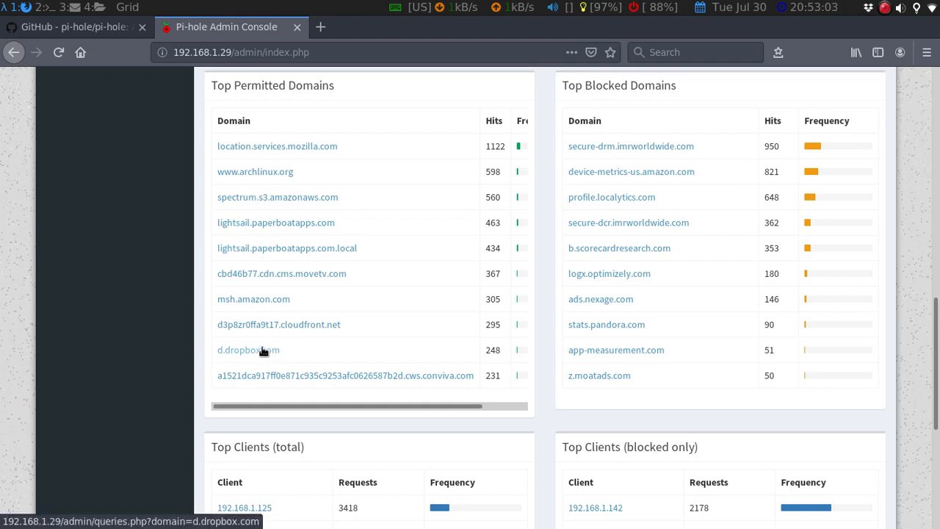
mouse_move(279, 325)
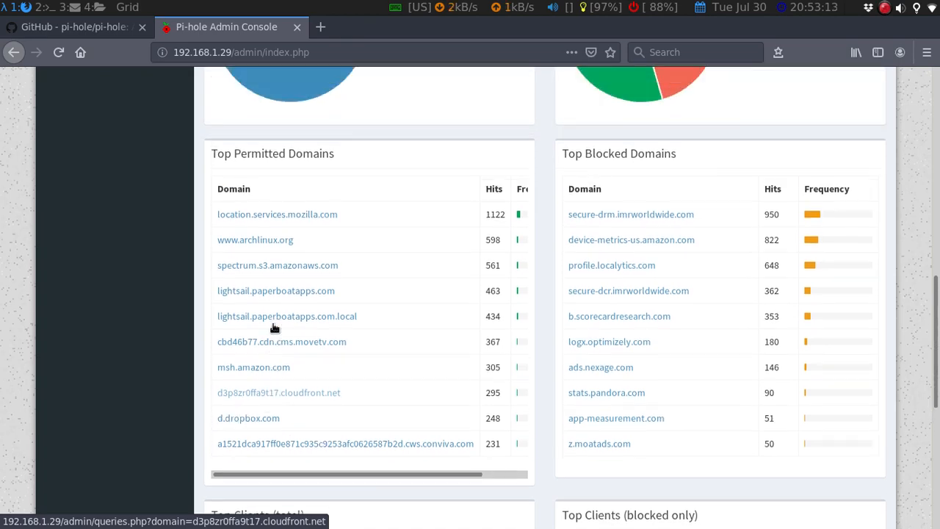
scroll("down", 3)
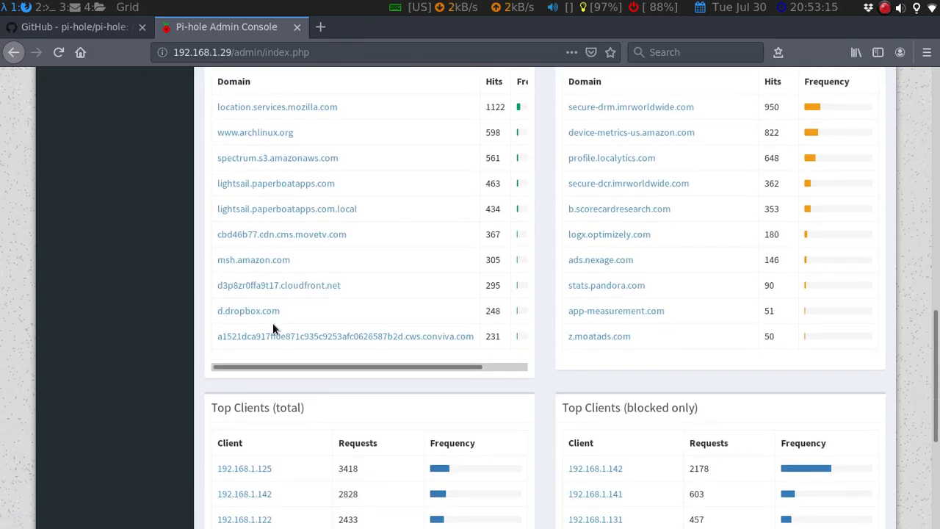
scroll("up", 3)
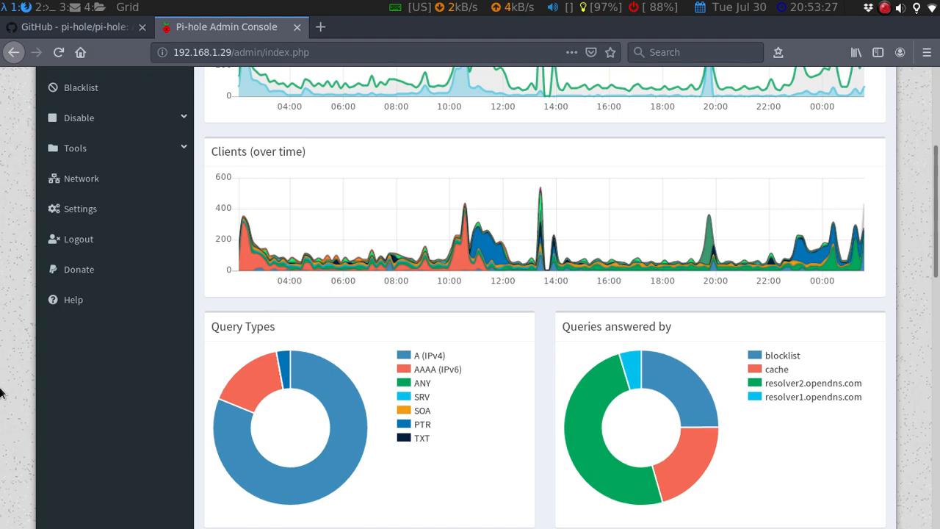
scroll("up", 3)
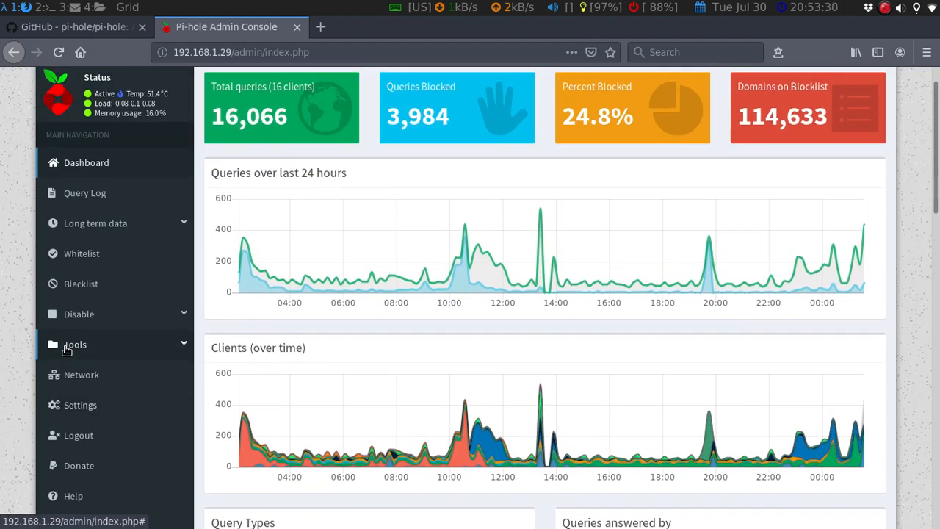
mouse_move(83, 252)
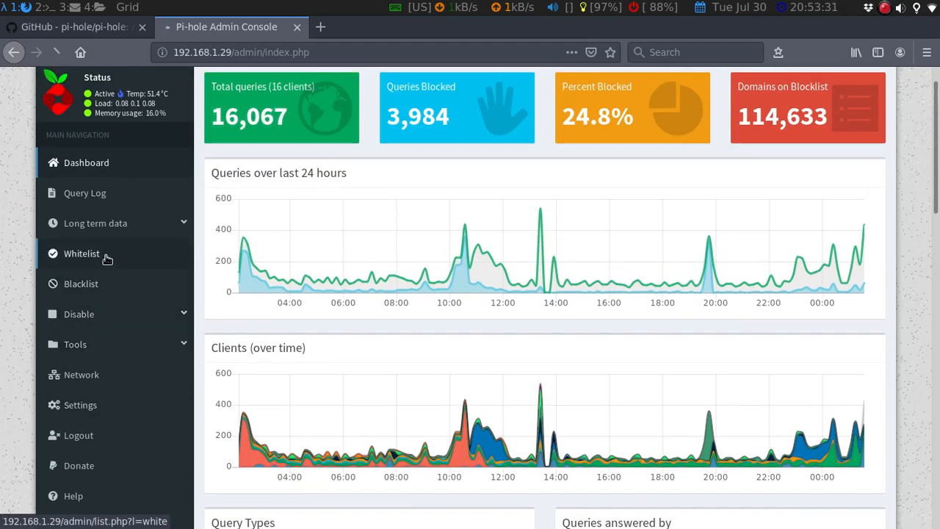
View the whitelist (dms.p.sling.com, dpm.demdex.net) and return to the dashboard
left_click(83, 253)
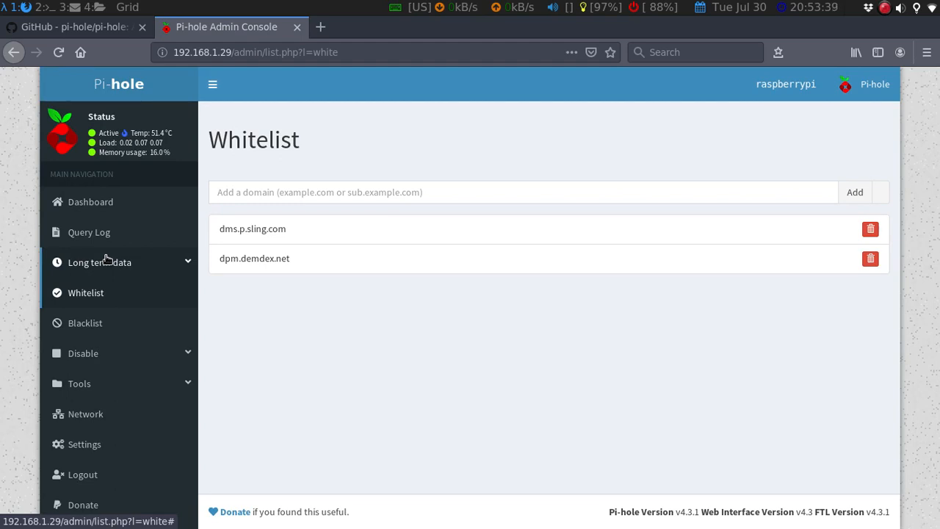
mouse_move(329, 267)
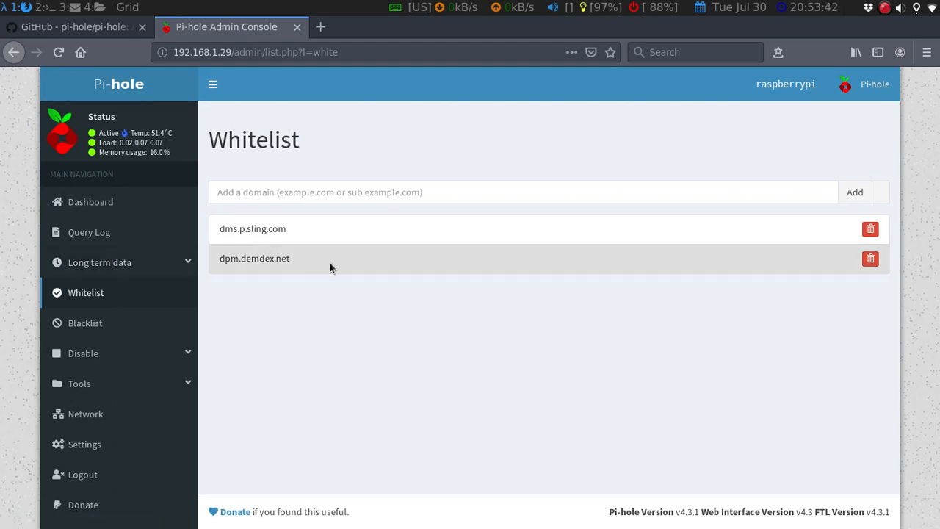
mouse_move(279, 270)
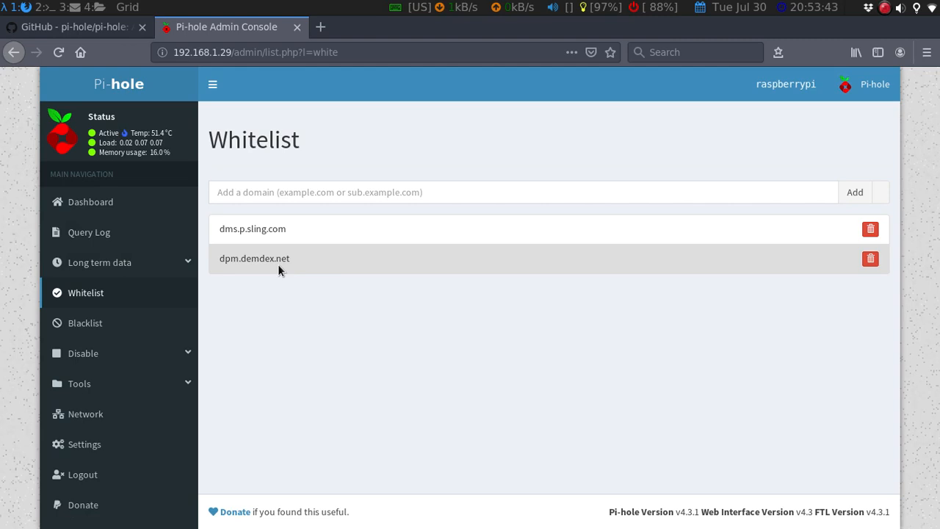
mouse_move(319, 244)
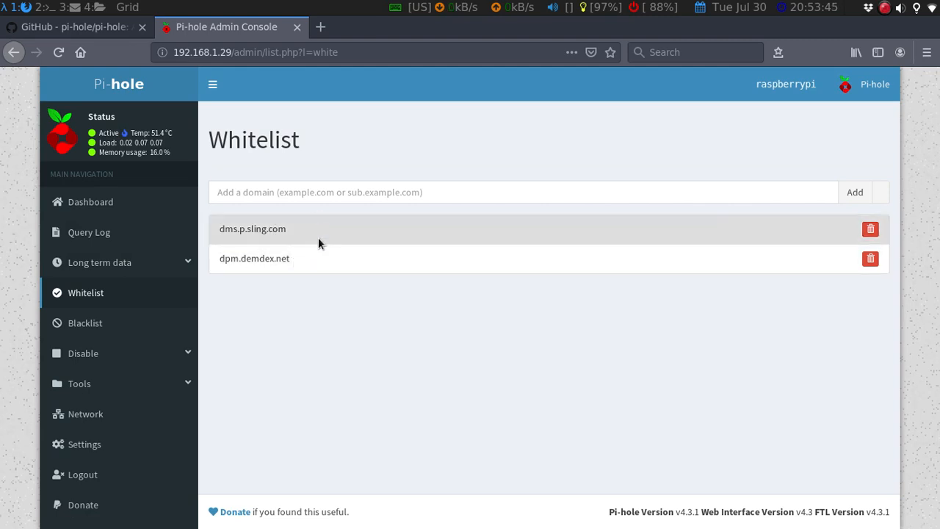
mouse_move(319, 256)
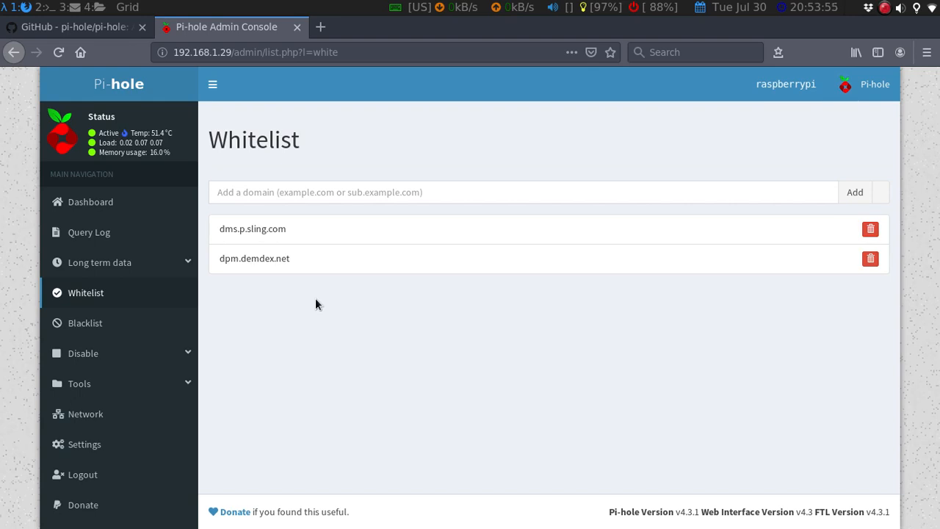
mouse_move(88, 185)
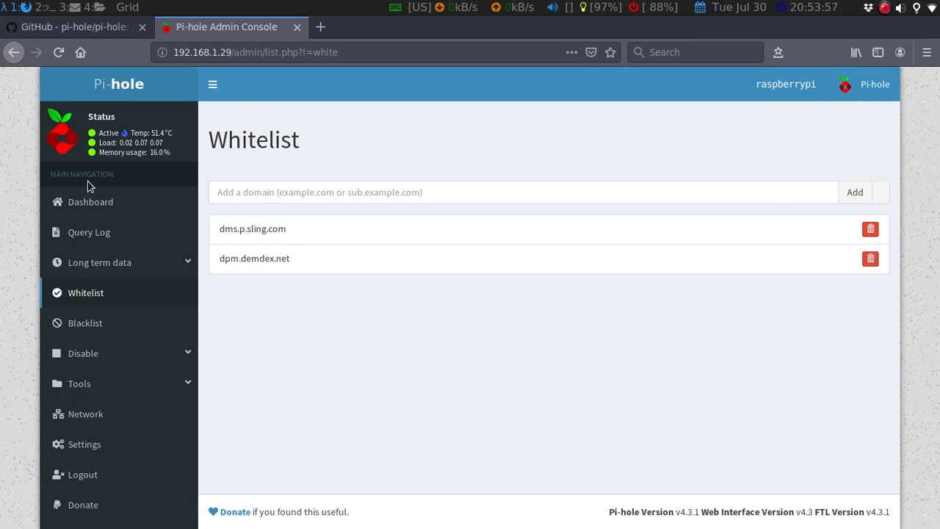
left_click(90, 201)
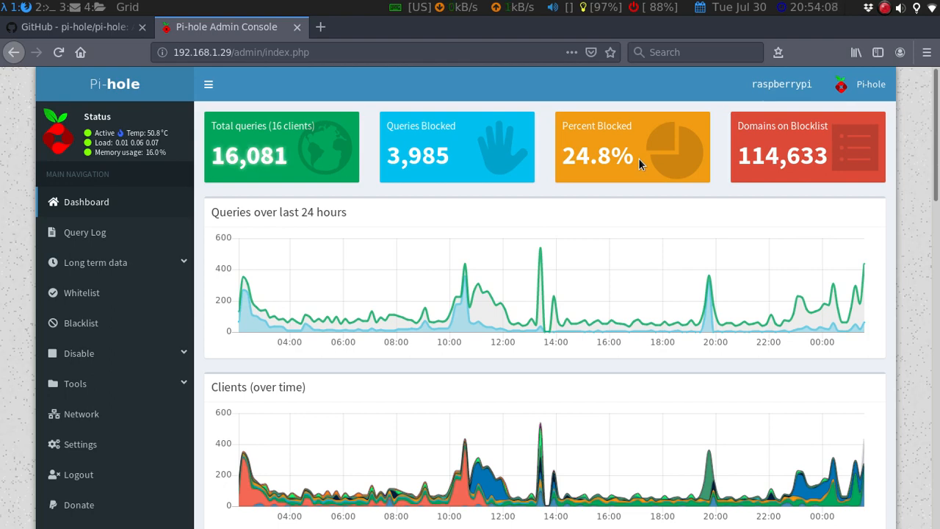
mouse_move(561, 205)
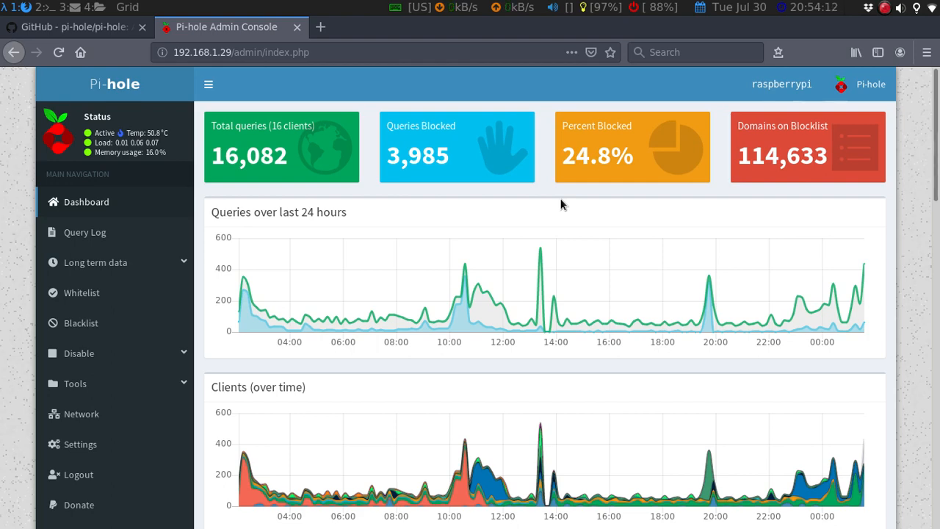
Scroll down to the Top Permitted and Top Blocked Domains tables
scroll("down", 3)
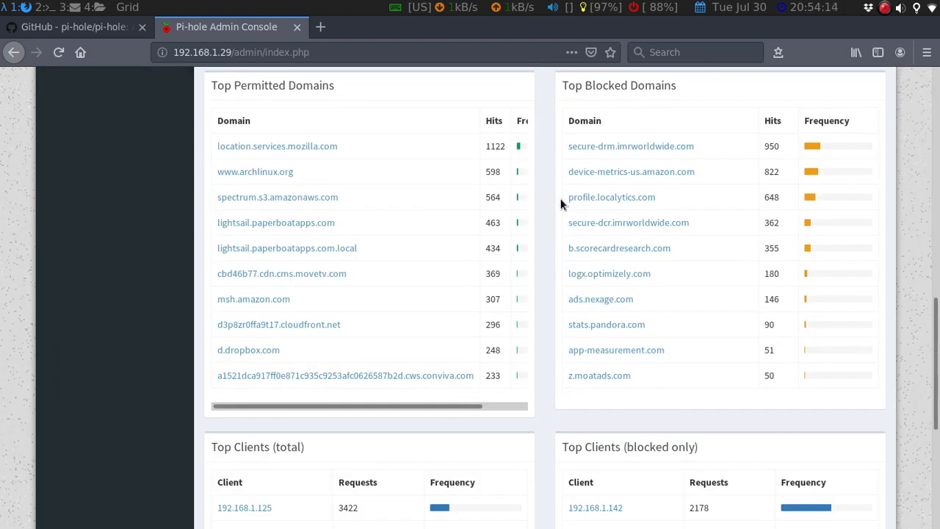
mouse_move(265, 158)
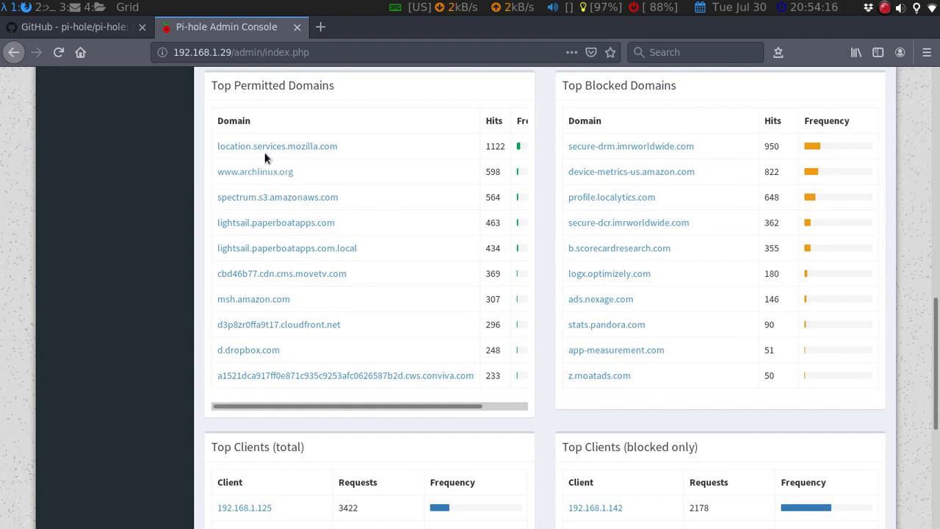
mouse_move(309, 276)
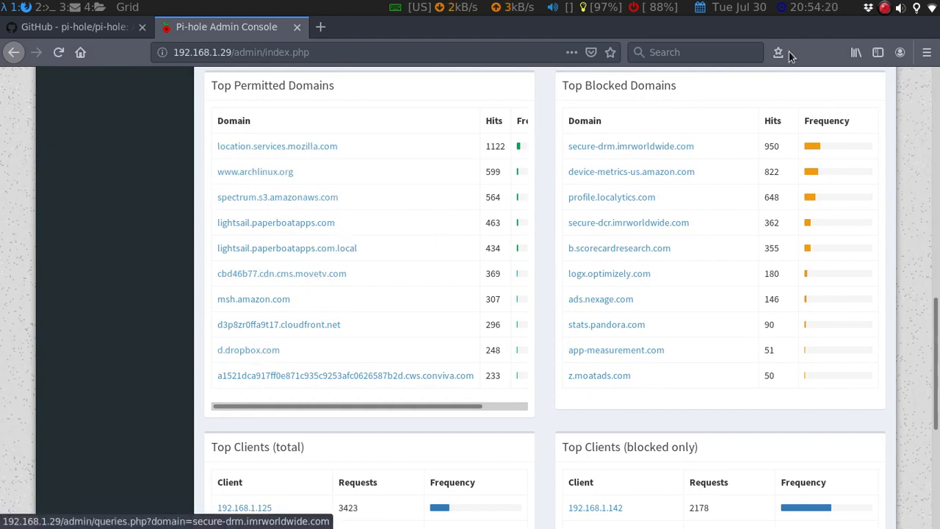
mouse_move(311, 154)
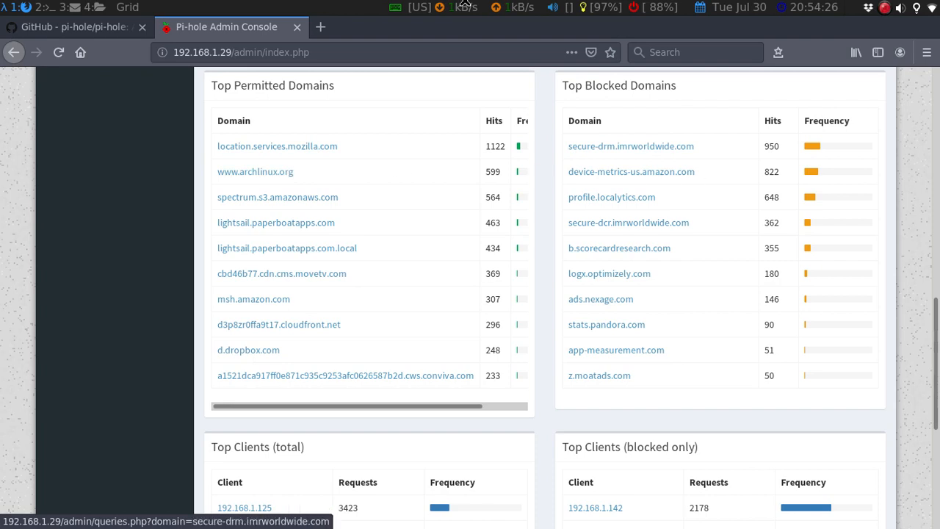
mouse_move(368, 379)
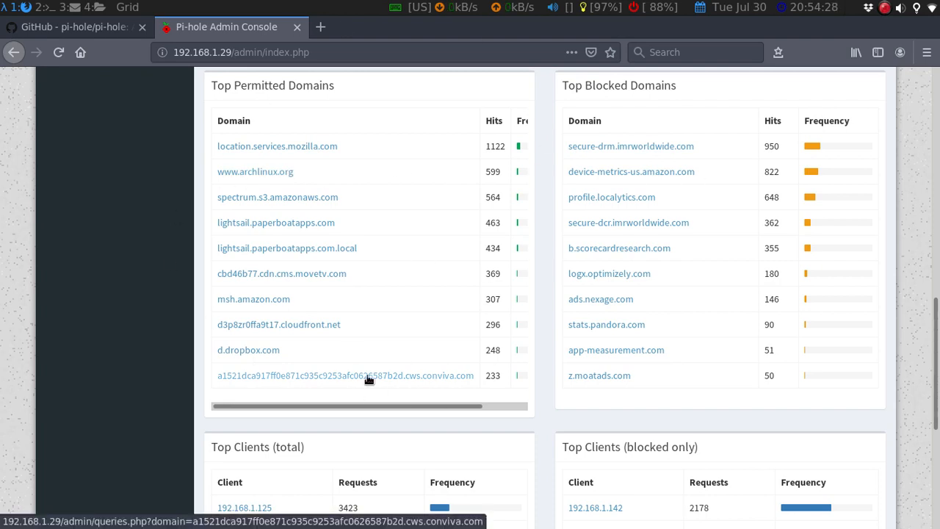
scroll("down", 3)
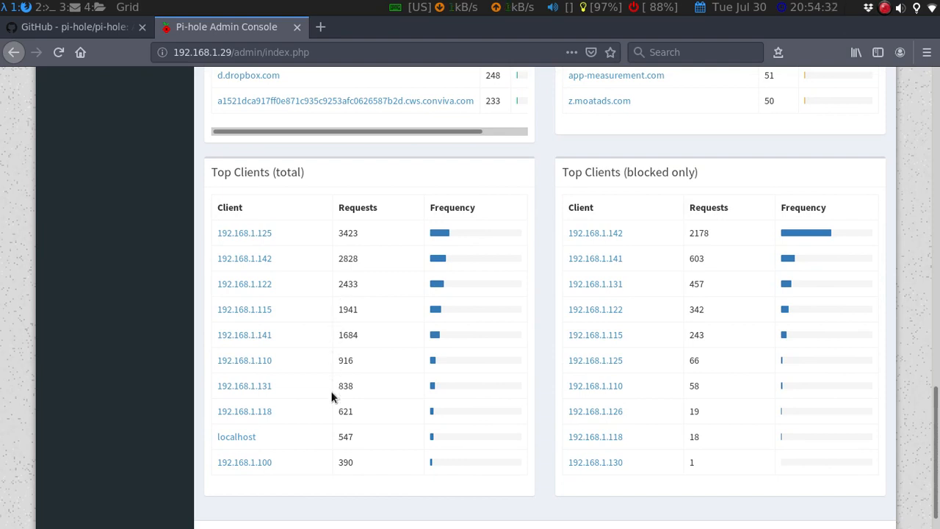
mouse_move(335, 426)
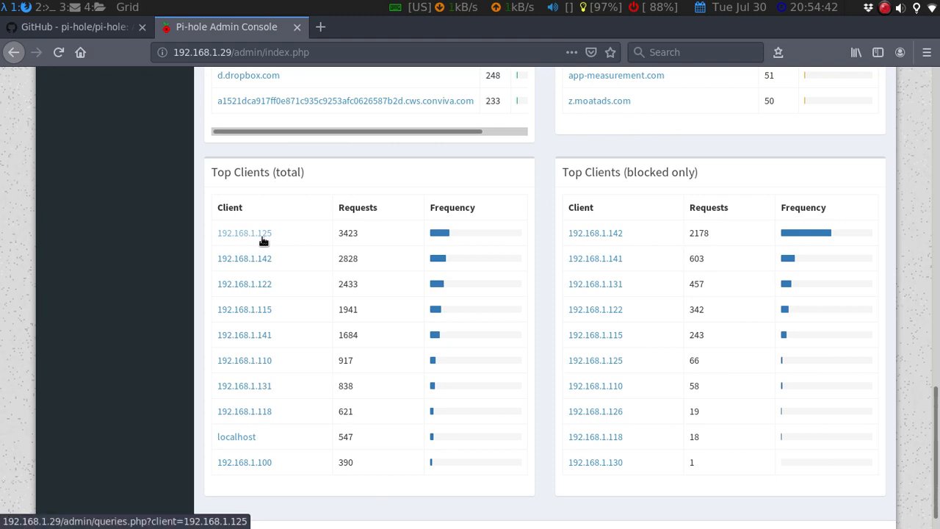
mouse_move(244, 232)
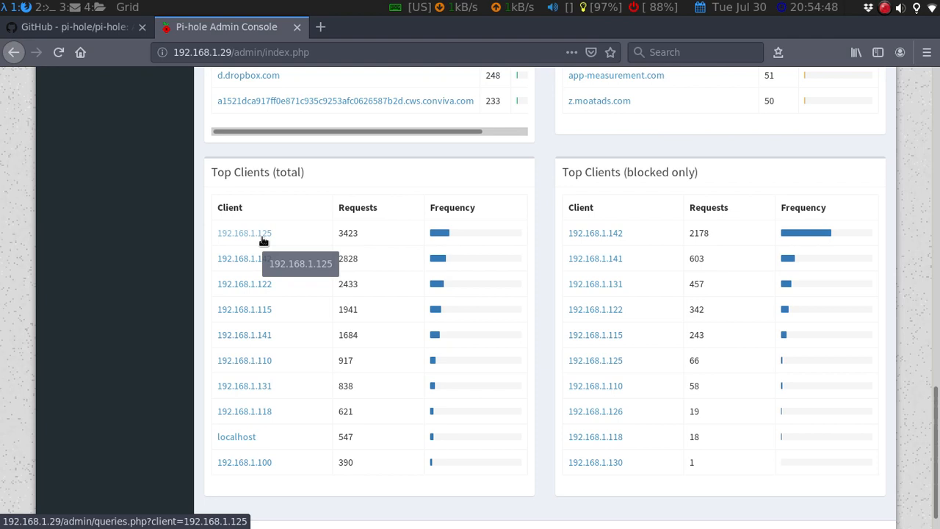
mouse_move(294, 271)
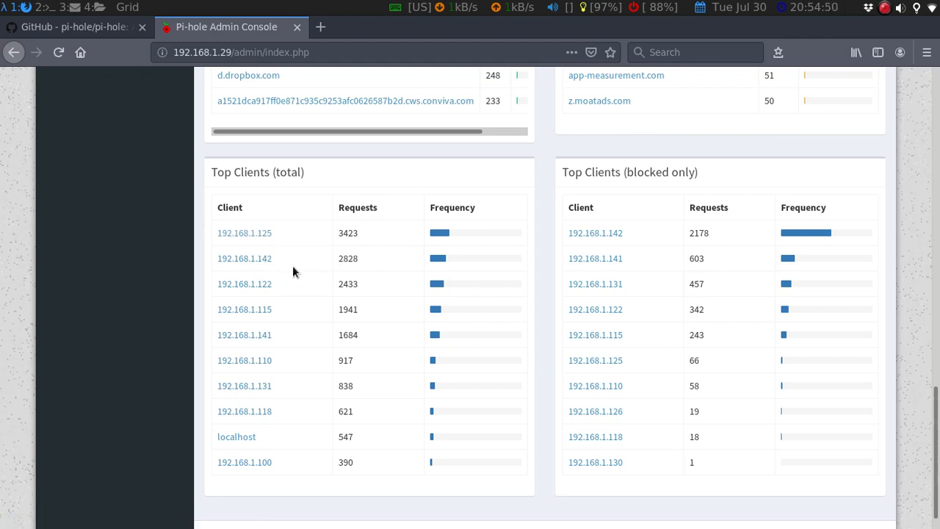
mouse_move(279, 364)
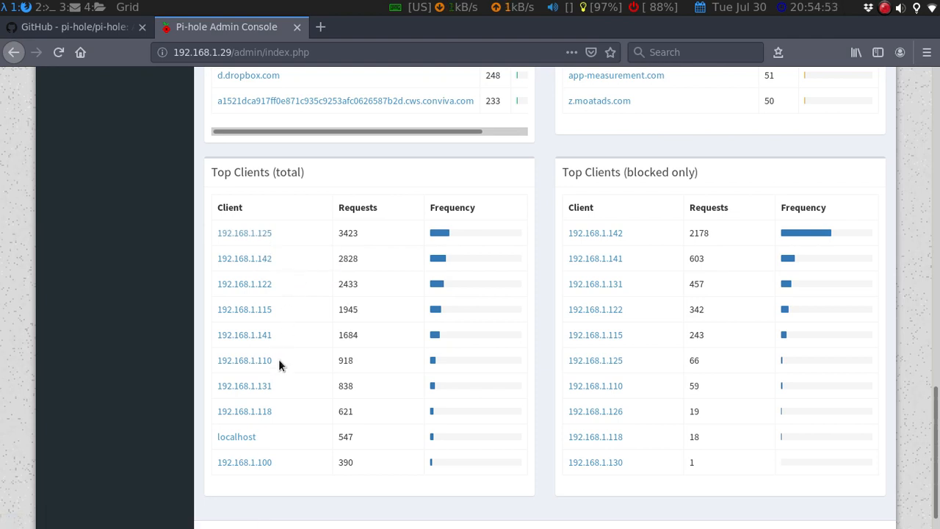
mouse_move(285, 279)
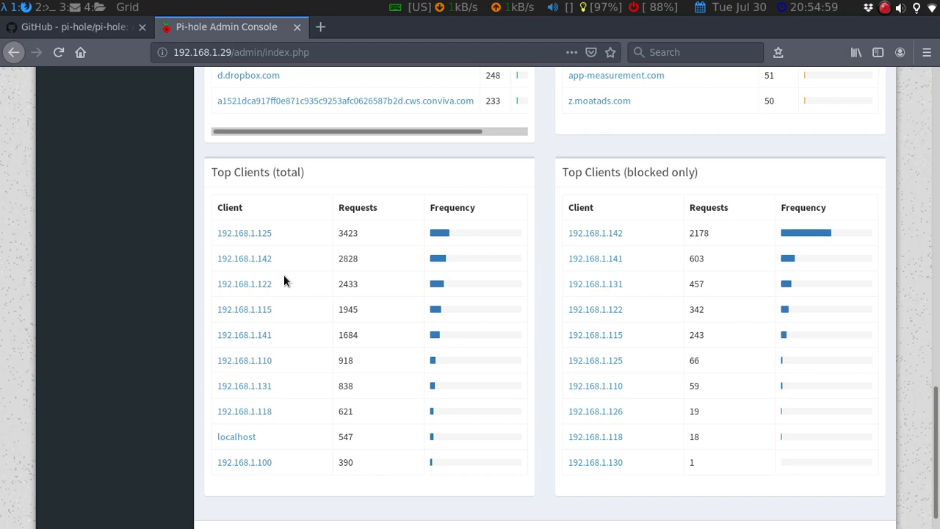
scroll("up", 3)
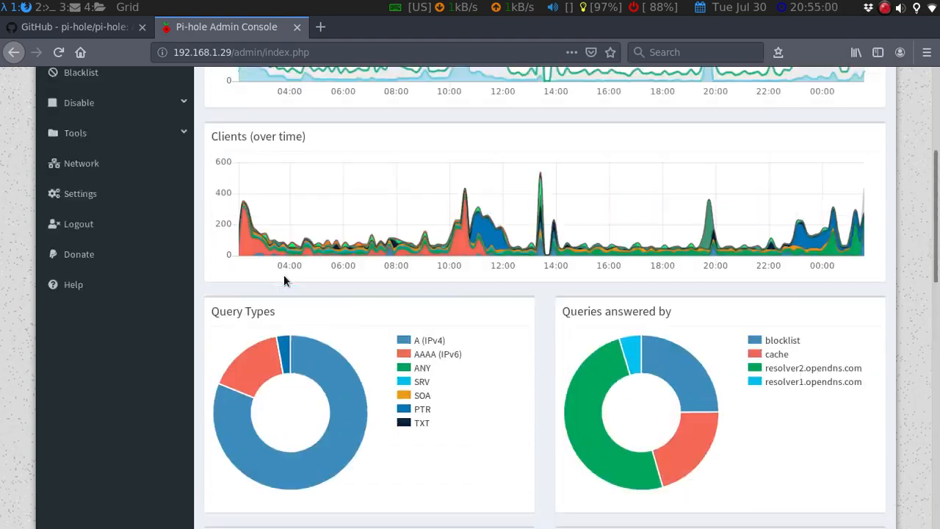
scroll("up", 3)
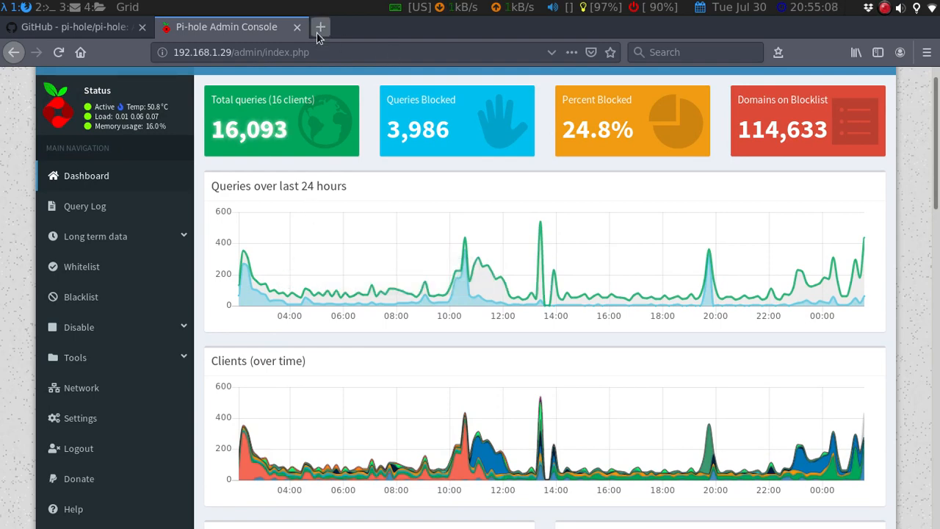
Open 10FastFingers from Top Sites in a new tab
left_click(320, 26)
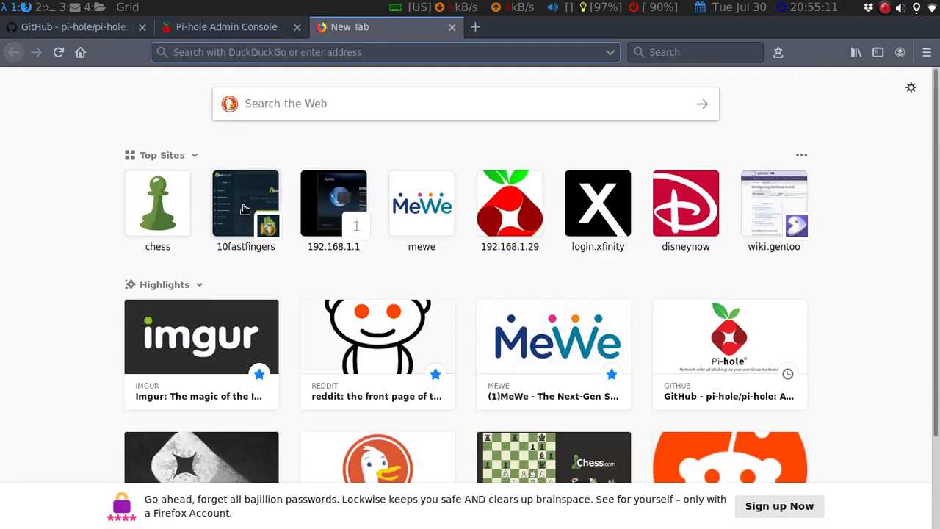
left_click(246, 203)
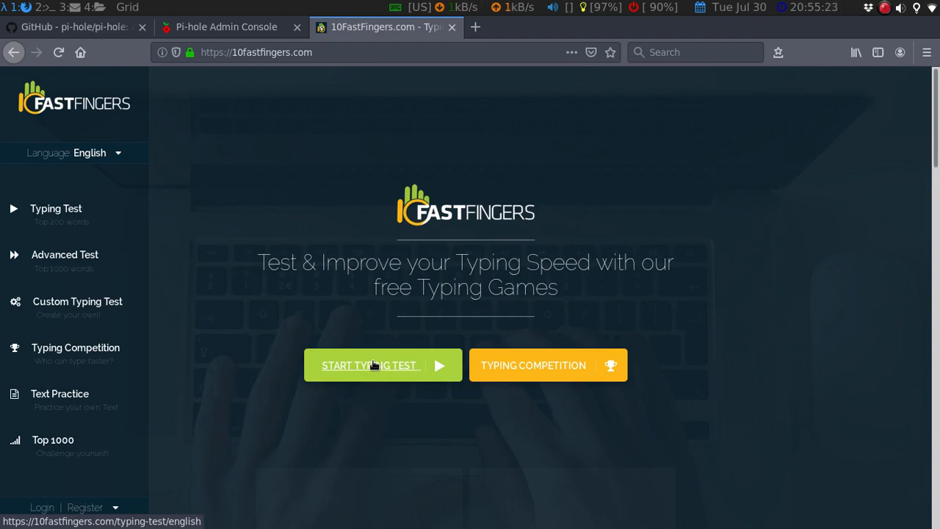
Start an English typing test on 10FastFingers and look over the ad-free test page
left_click(370, 365)
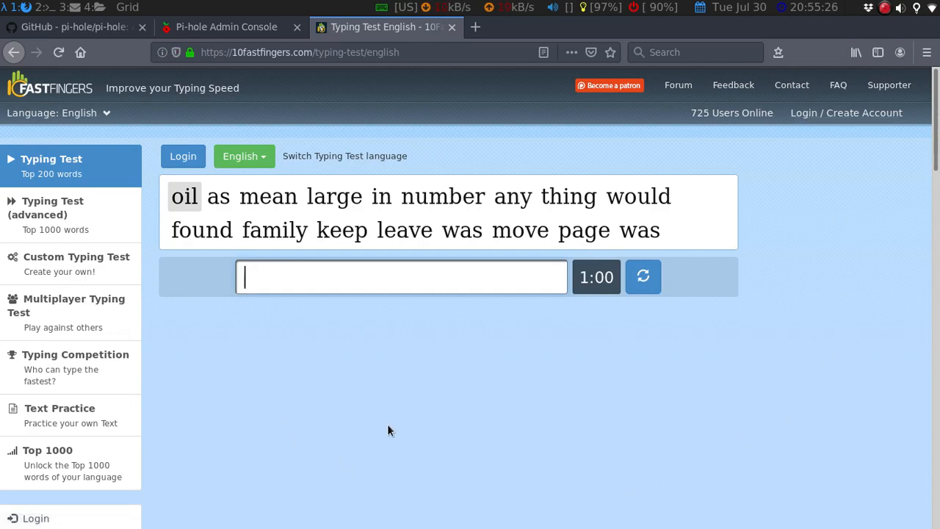
scroll("down", 3)
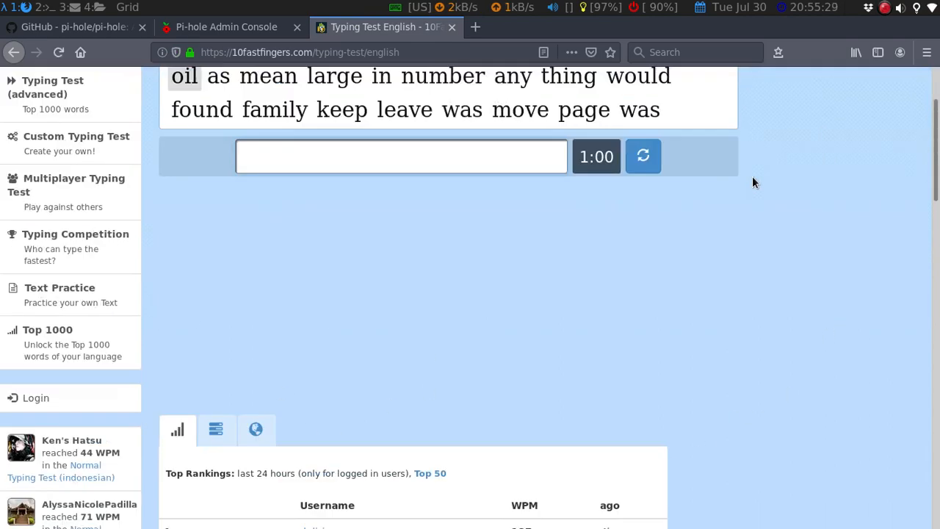
scroll("up", 3)
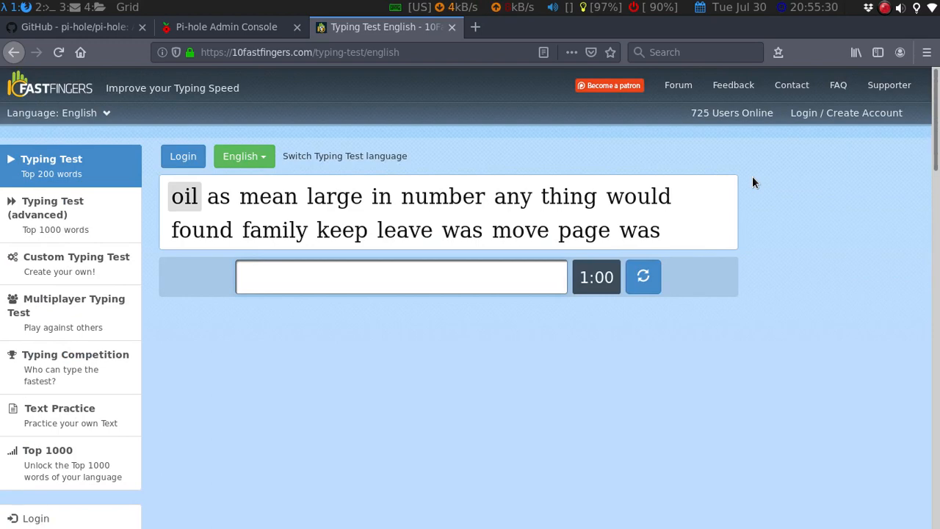
mouse_move(820, 286)
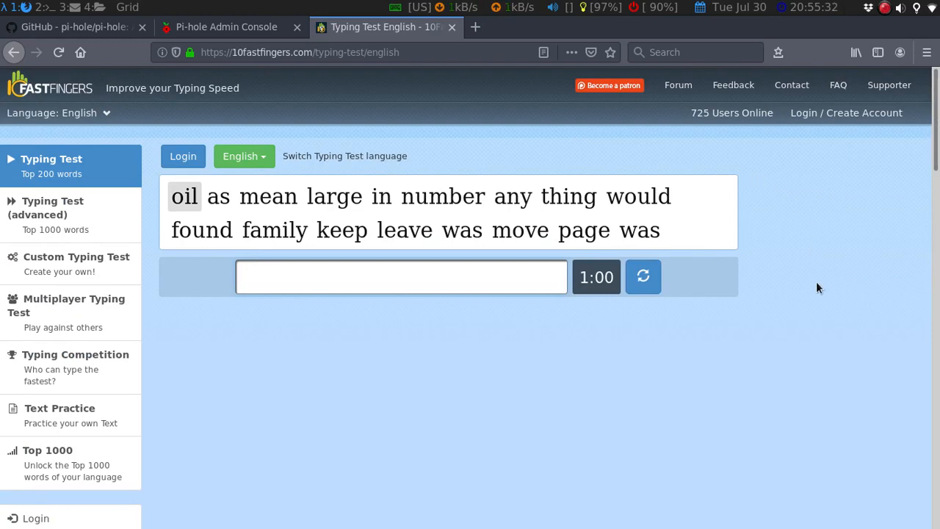
left_click(401, 276)
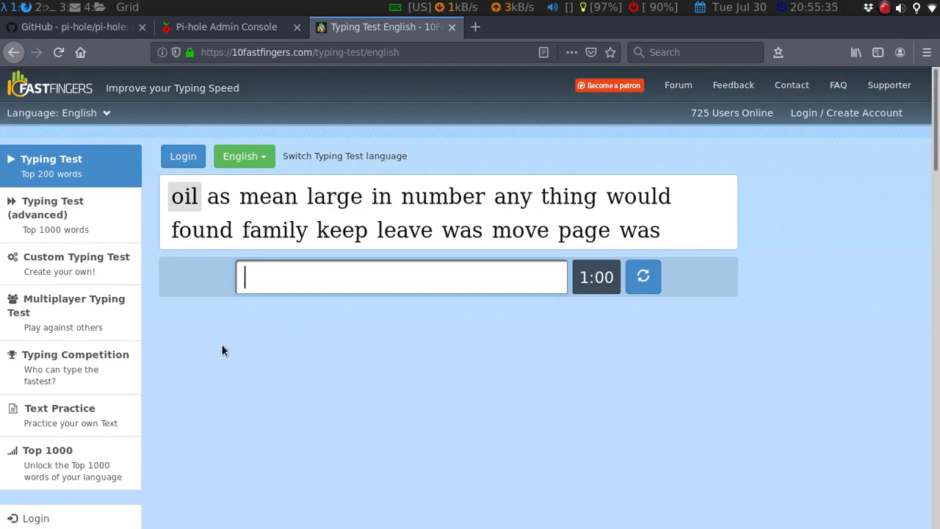
mouse_move(879, 404)
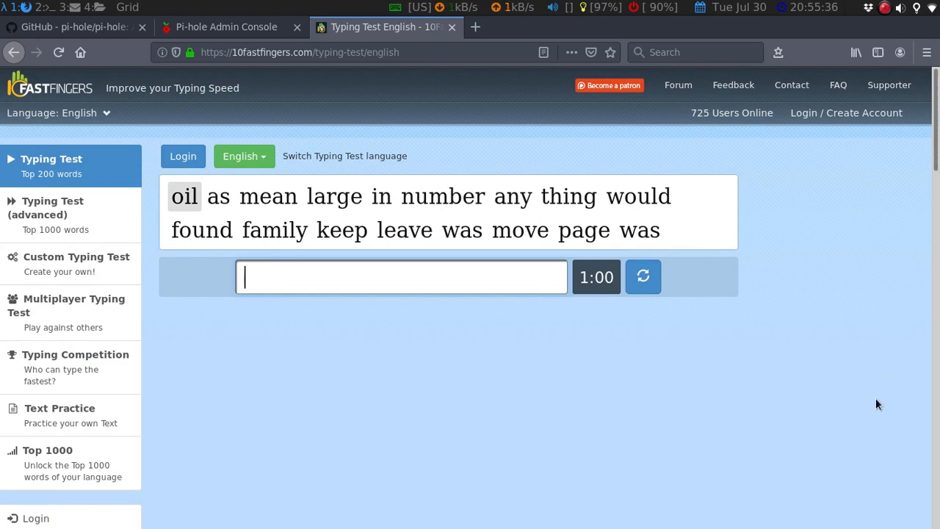
mouse_move(850, 218)
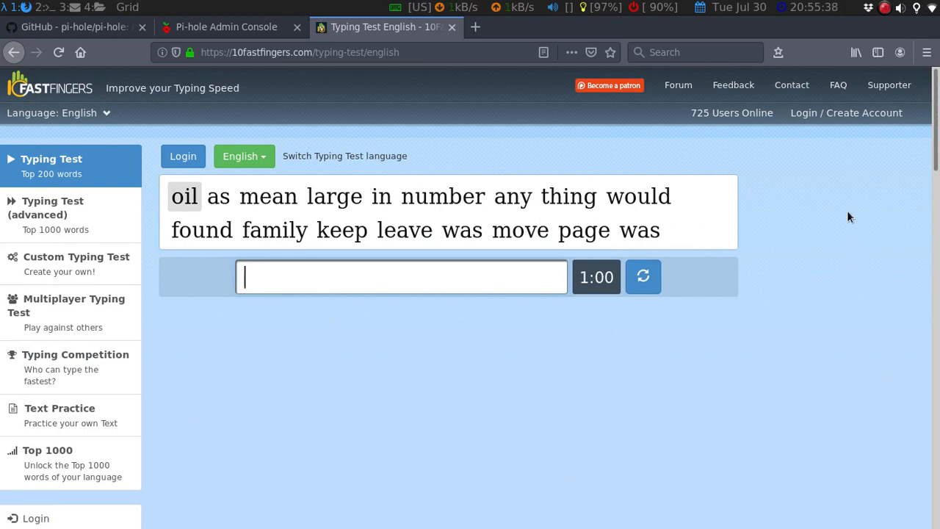
mouse_move(917, 200)
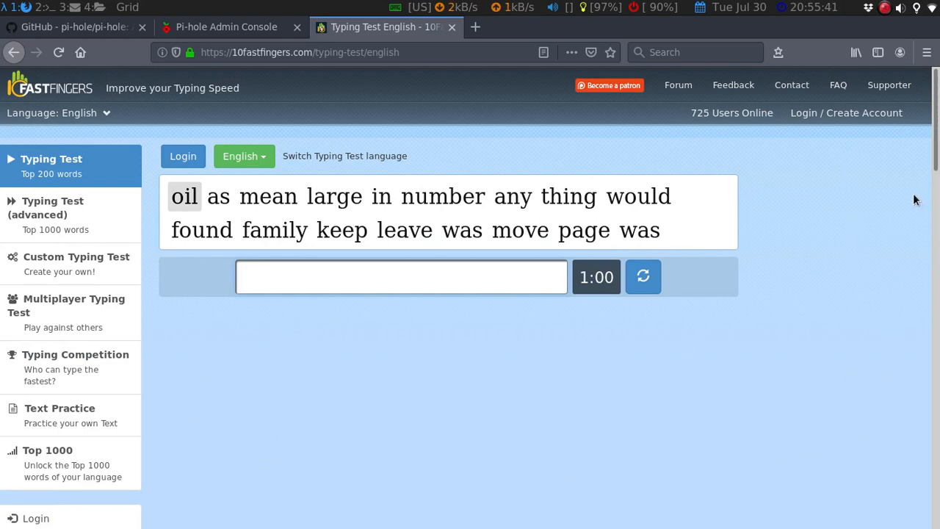
mouse_move(387, 375)
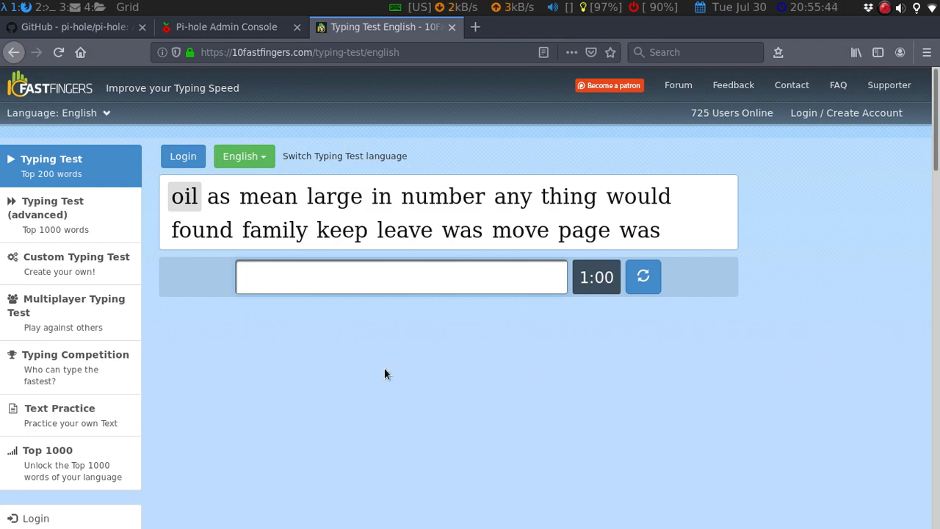
left_click(402, 276)
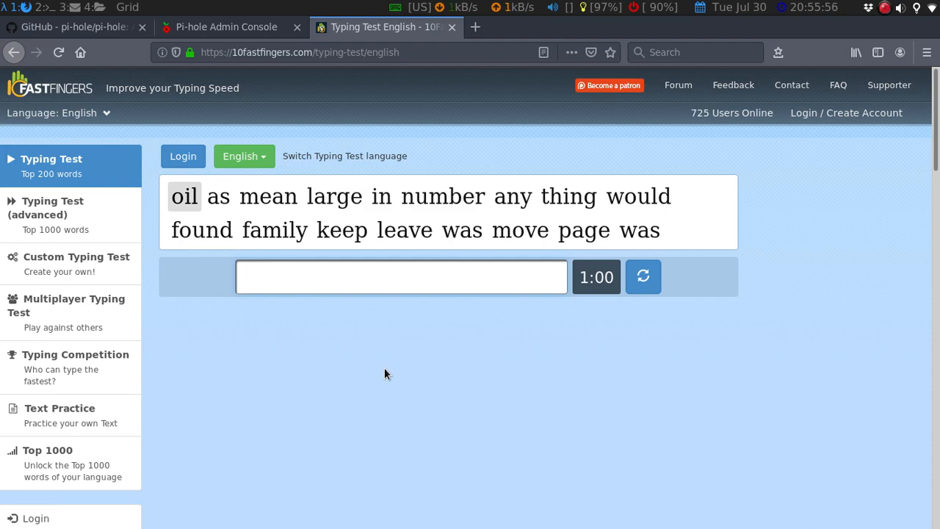
left_click(402, 276)
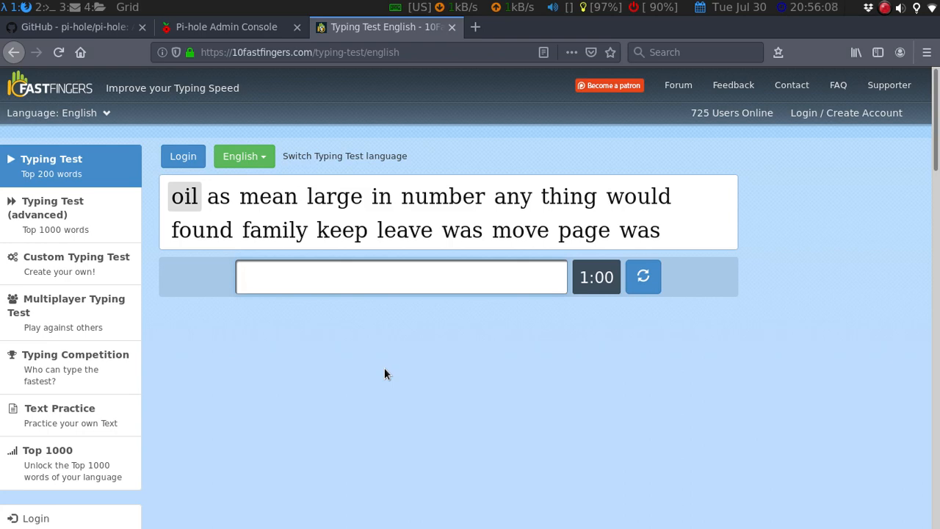
left_click(401, 276)
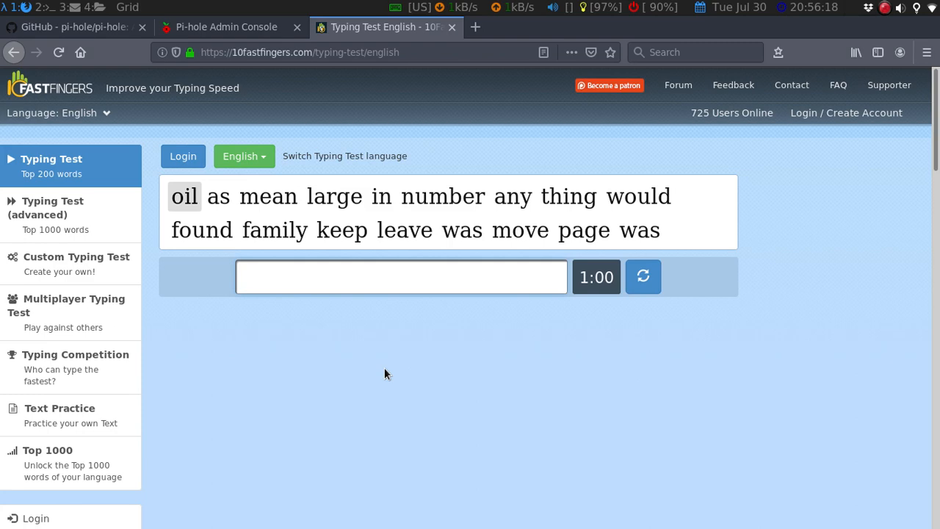
mouse_move(131, 83)
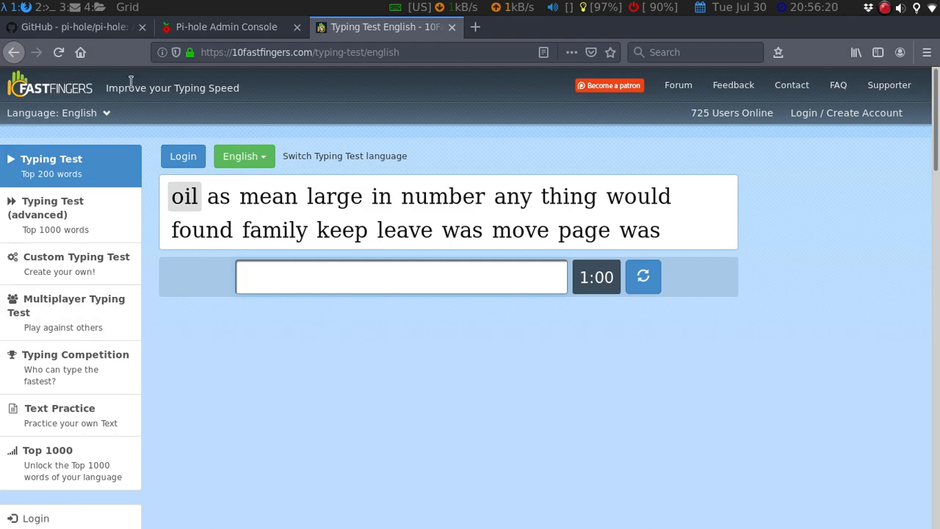
Bring the Pi-hole GitHub readme tab back to the front
left_click(227, 27)
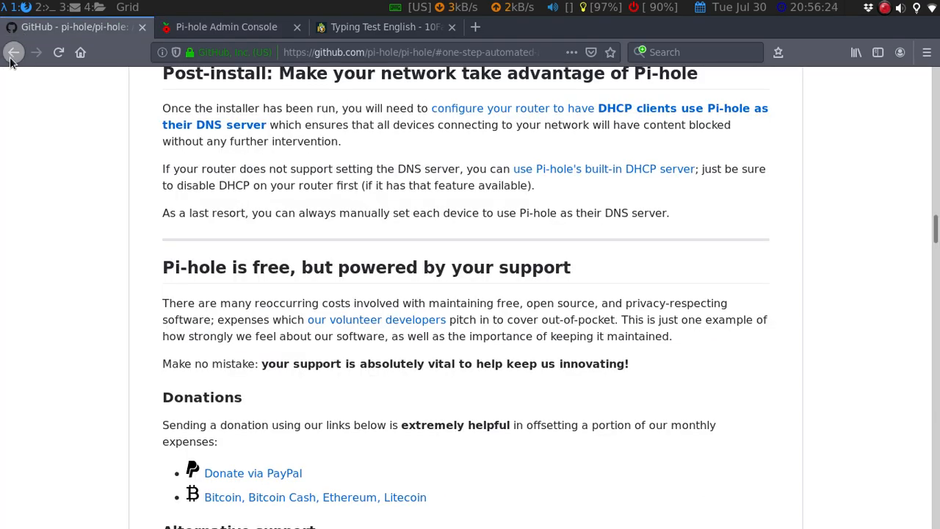
Go back to the pi-hole.net homepage and scroll down through its install steps
left_click(14, 53)
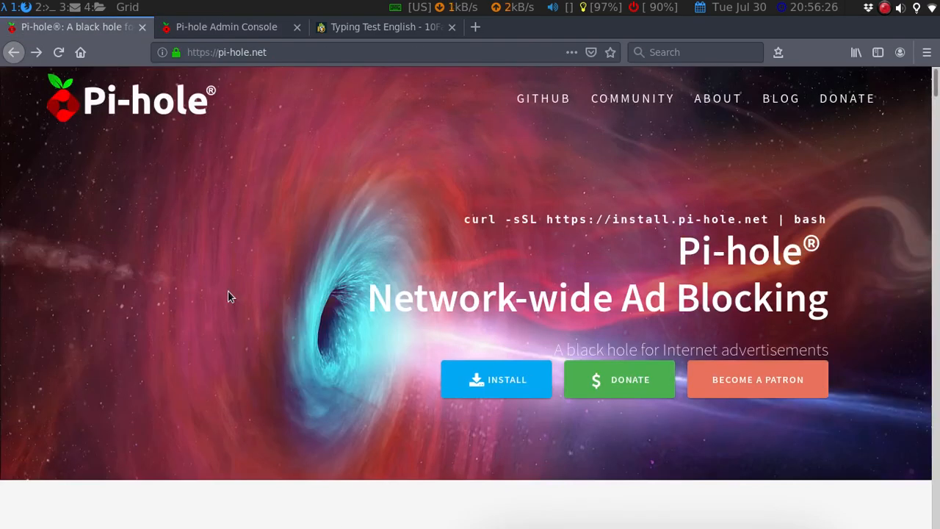
scroll("down", 3)
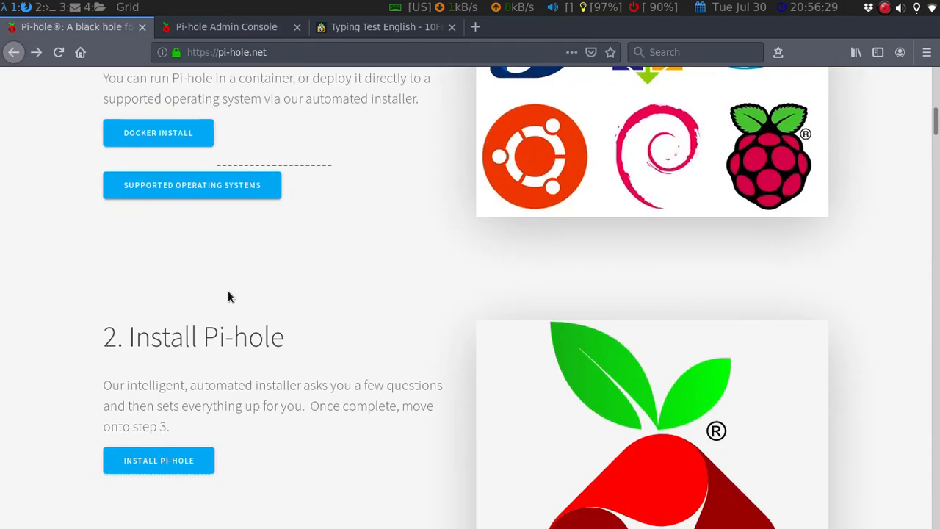
scroll("down", 3)
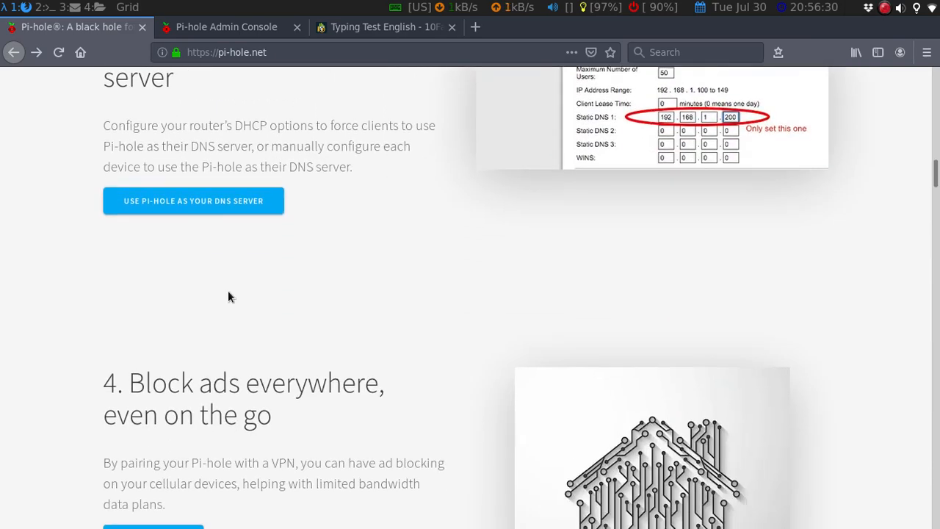
scroll("down", 3)
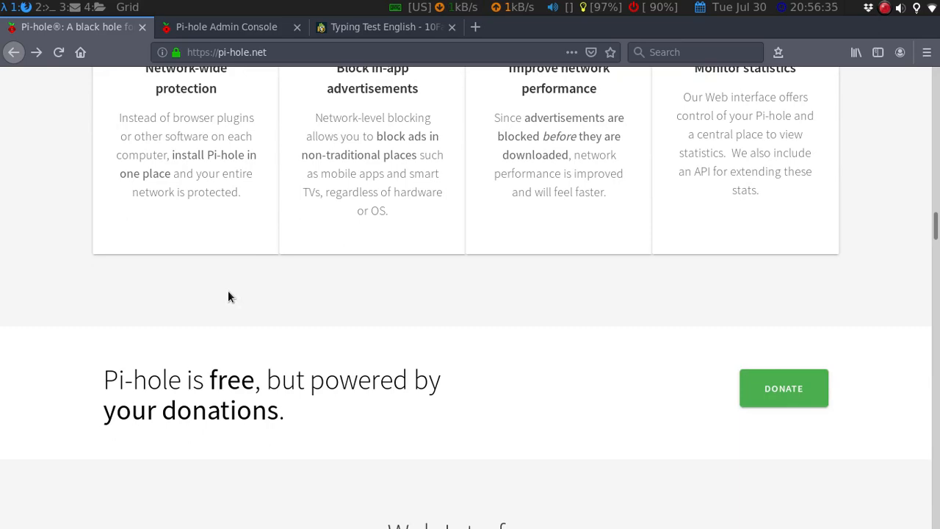
scroll("down", 3)
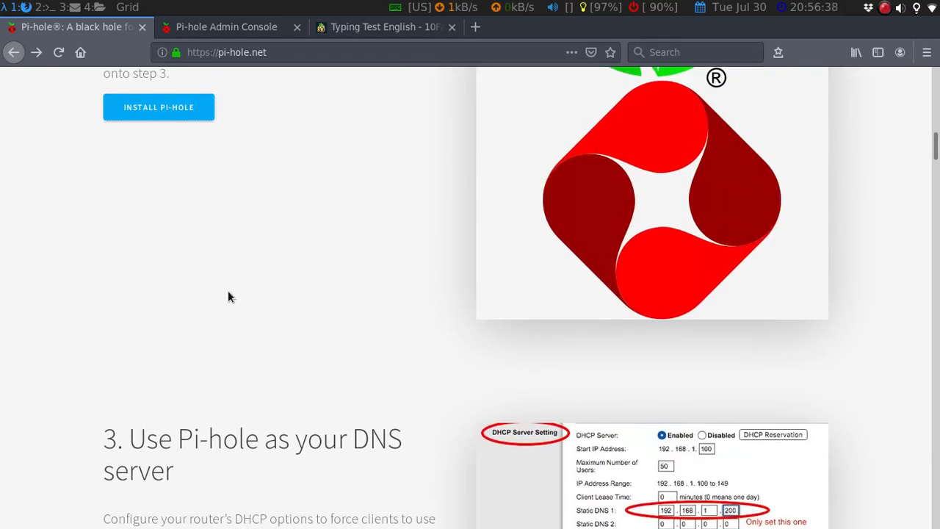
scroll("up", 3)
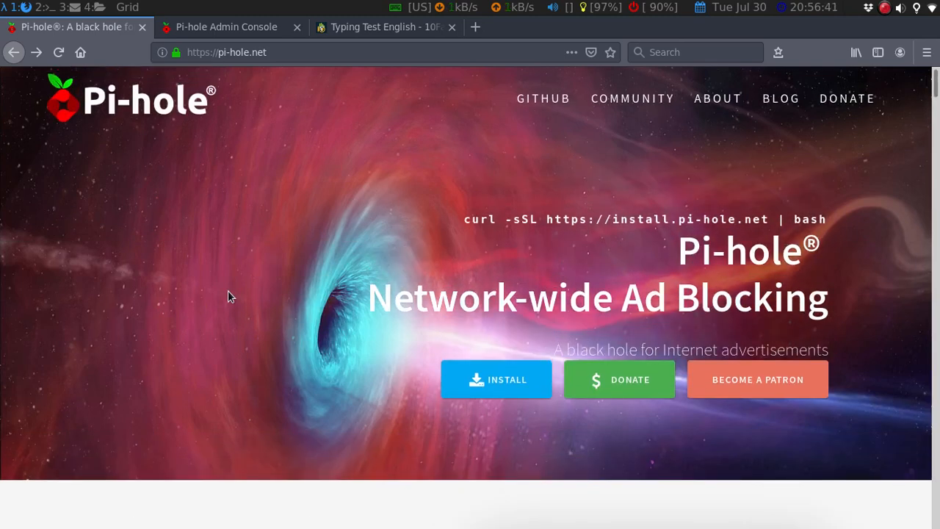
mouse_move(546, 365)
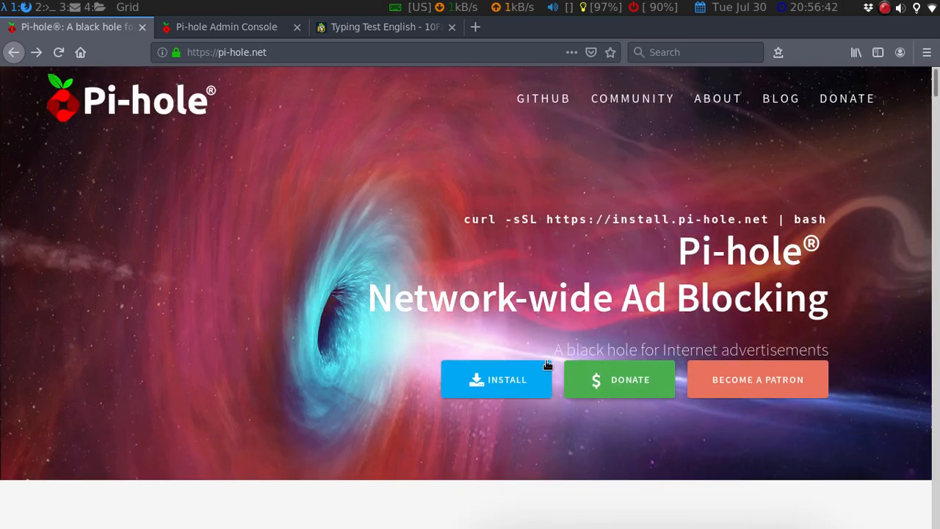
mouse_move(720, 385)
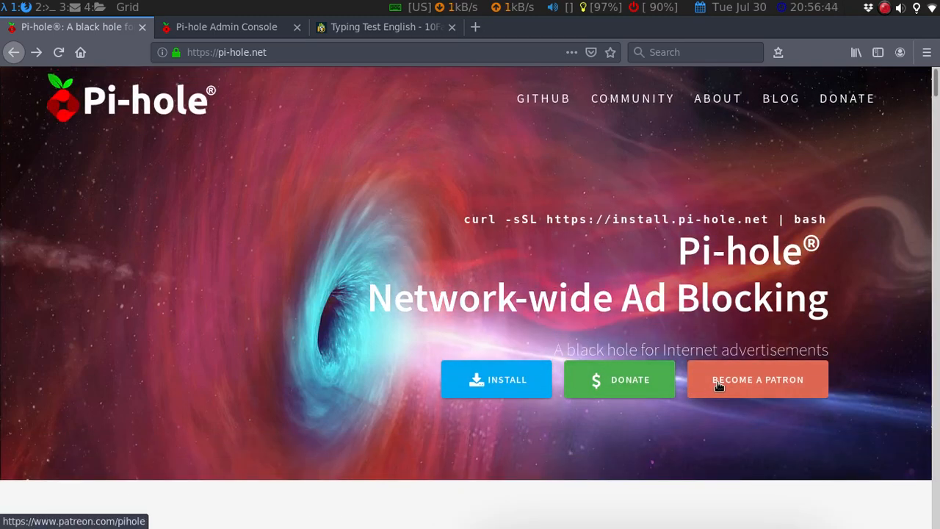
mouse_move(282, 204)
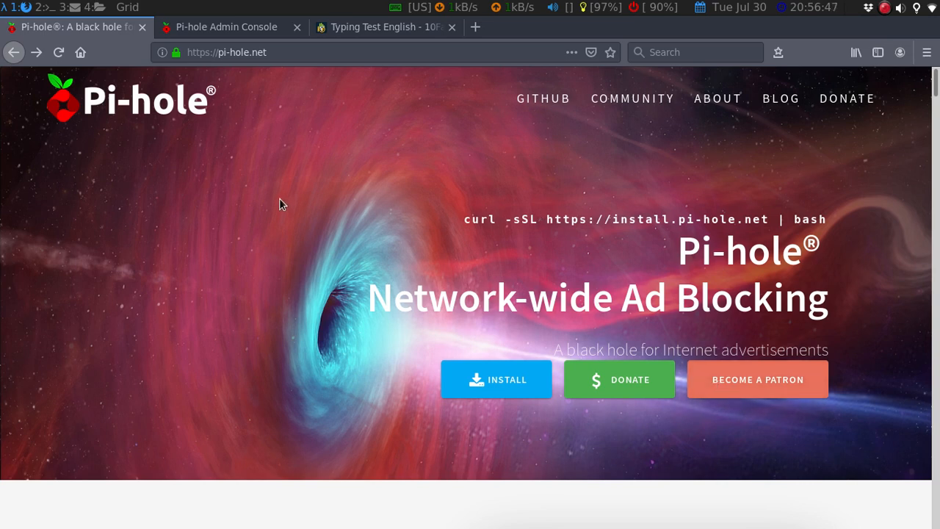
mouse_move(374, 174)
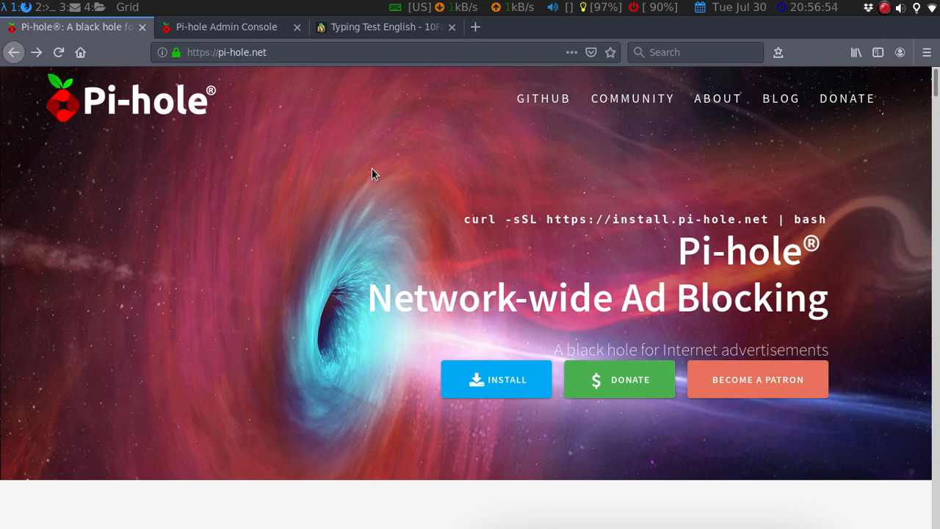
Browse the DNS configuration steps up and down, then return to the Pi-hole Admin Console dashboard
scroll("down", 3)
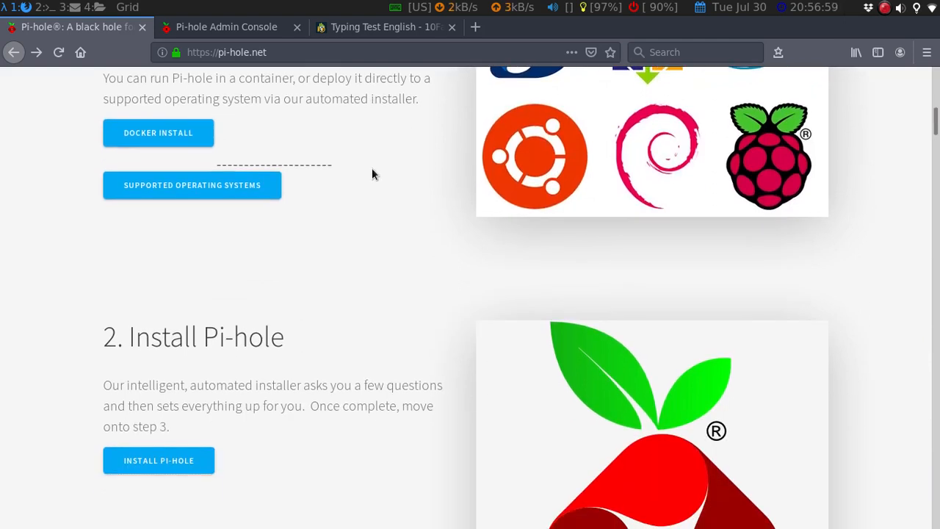
scroll("up", 3)
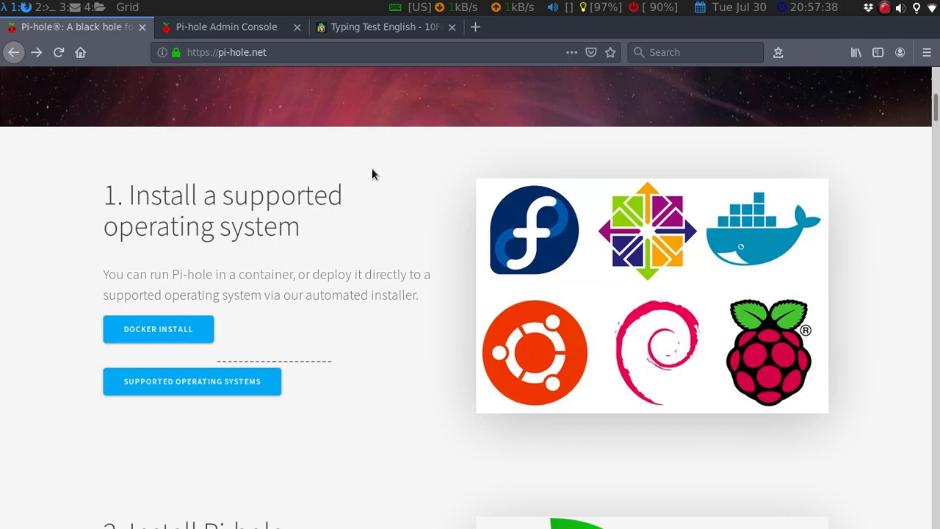
scroll("down", 3)
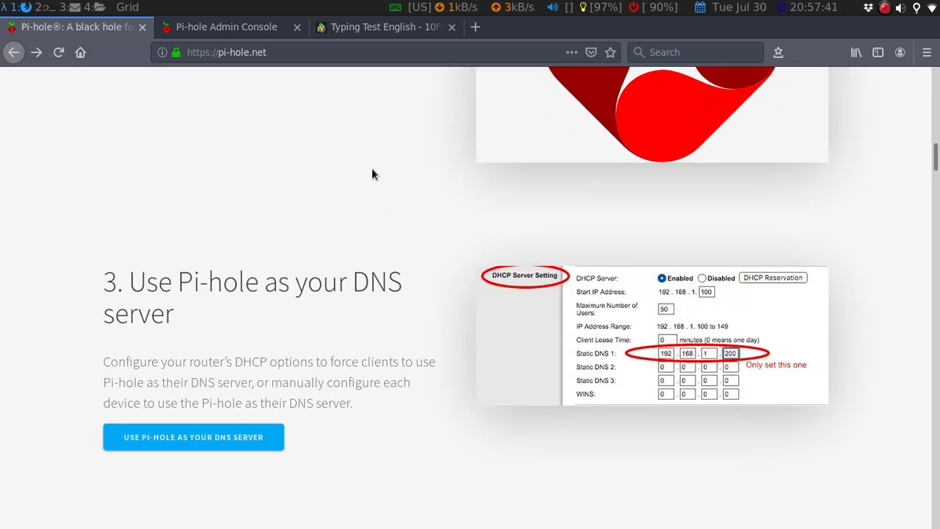
scroll("up", 3)
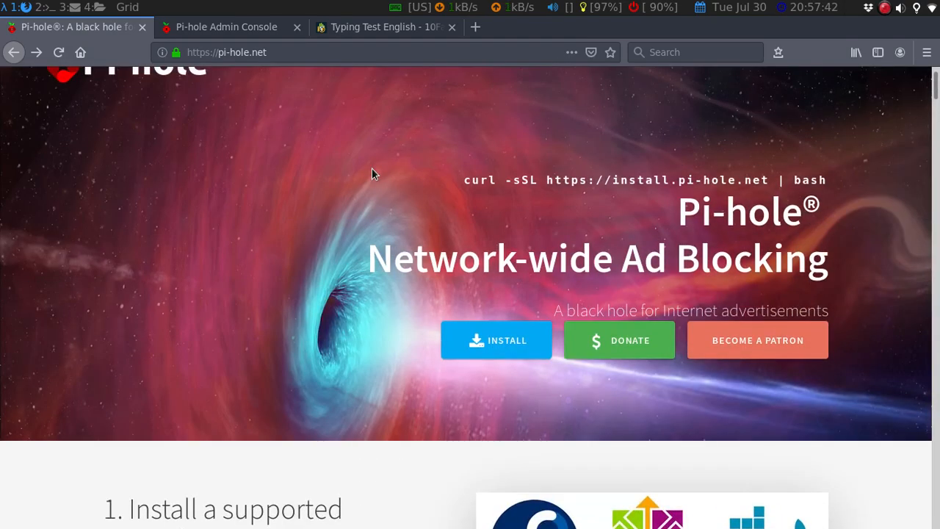
scroll("up", 3)
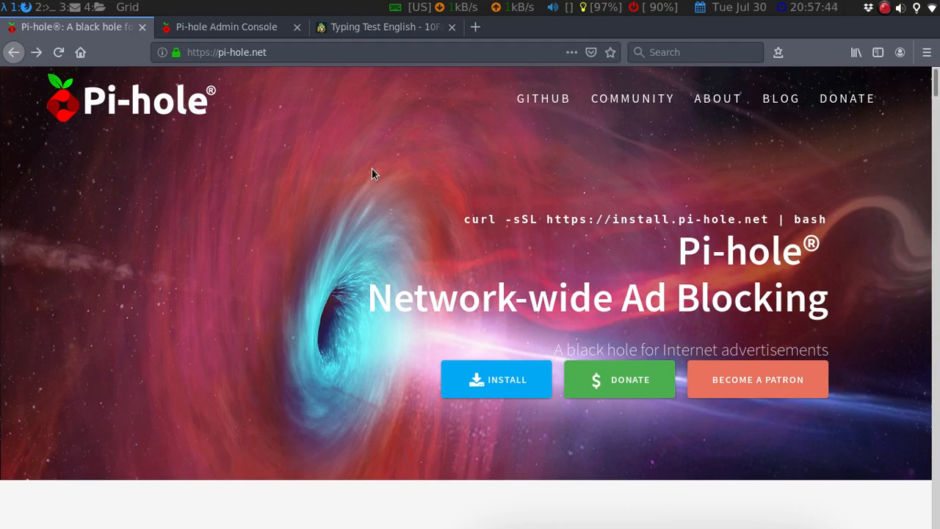
scroll("down", 3)
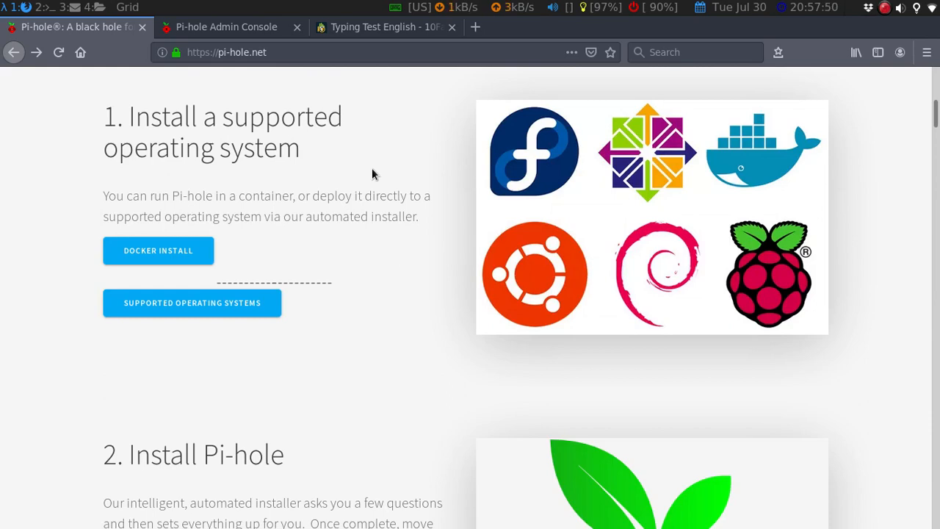
scroll("up", 3)
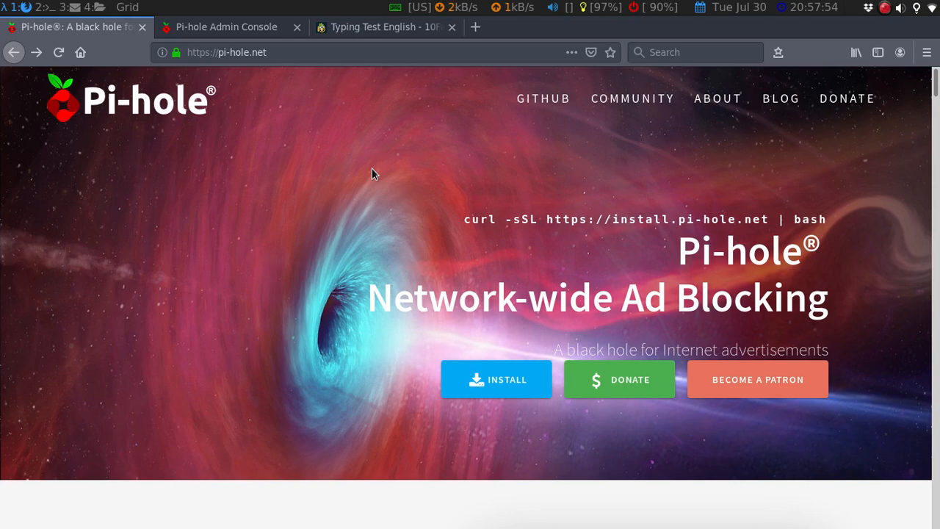
left_click(227, 27)
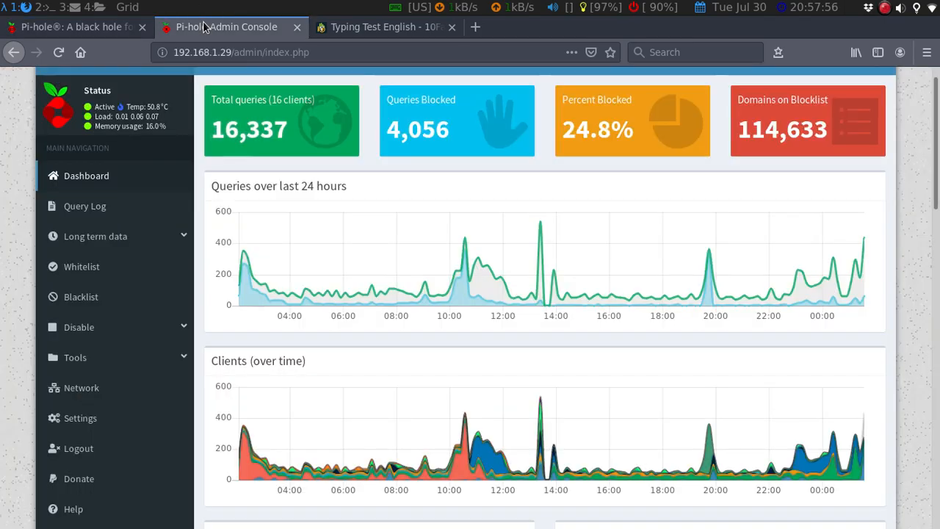